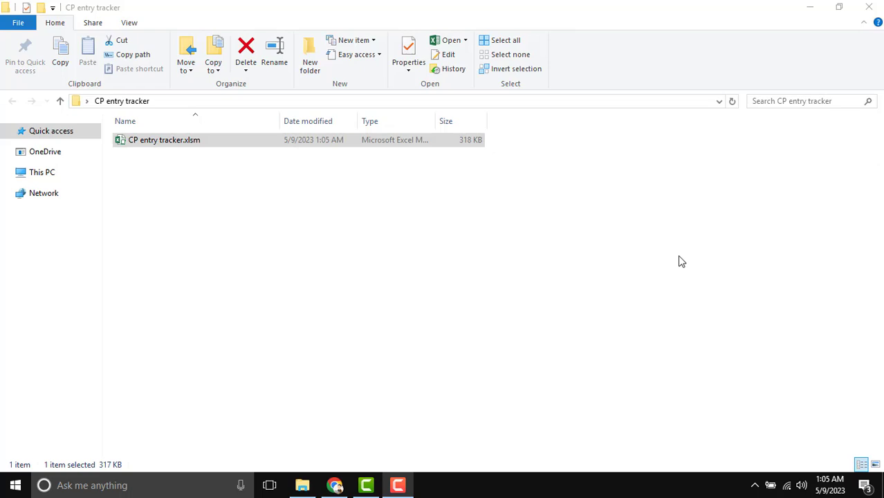
pyautogui.moveTo(257, 246)
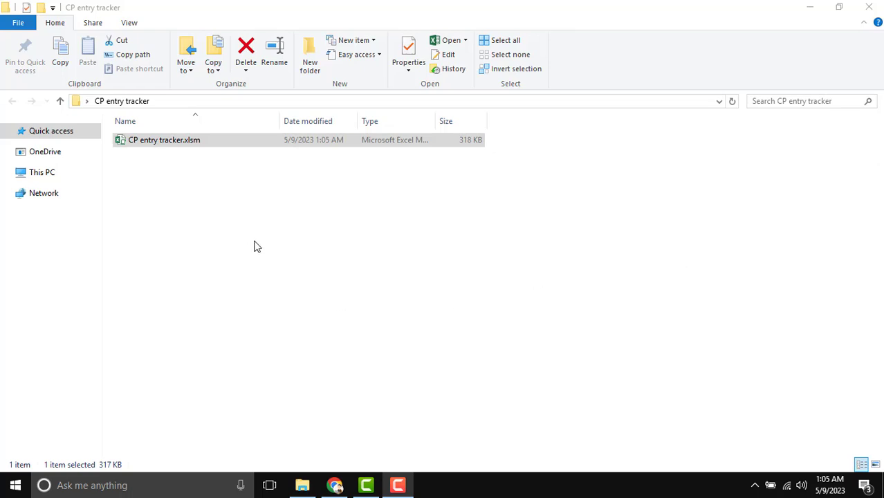
# Step: Open CP entry tracker.xlsm from the CP entry tracker folder
pyautogui.click(165, 140)
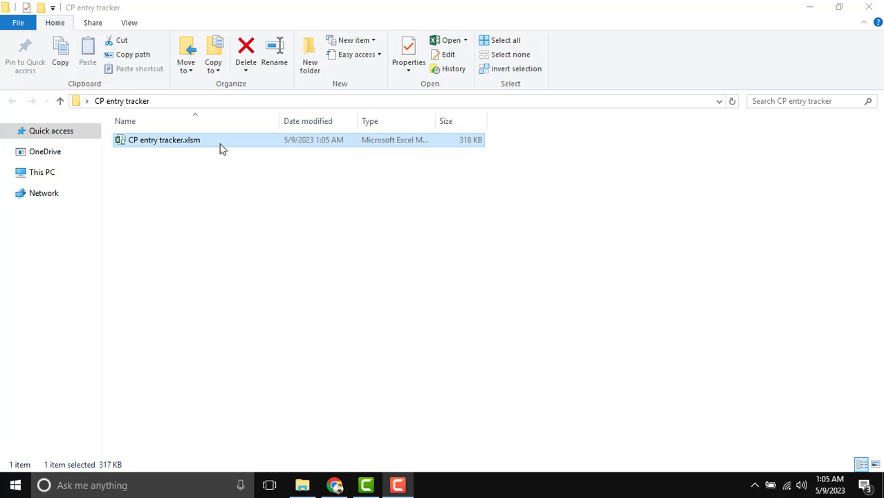
pyautogui.doubleClick(164, 140)
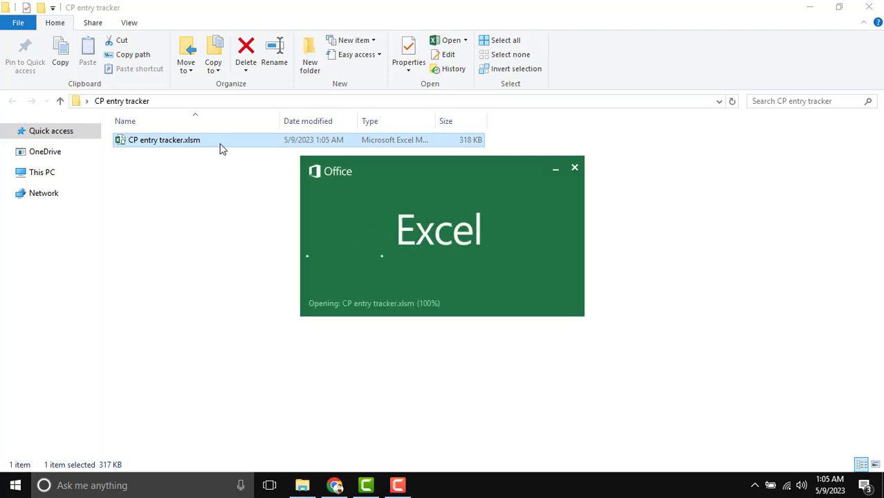
# Step: Log in to the validation dialog as admin with its password and submit with Go
pyautogui.doubleClick(164, 140)
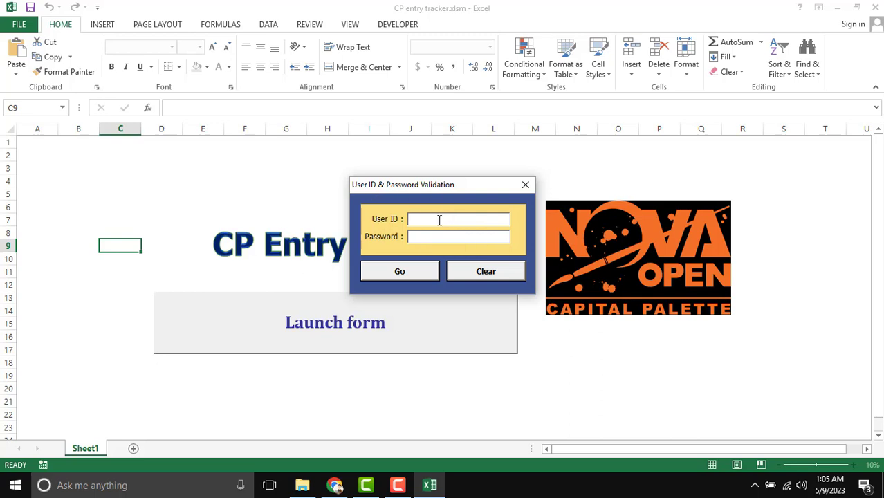
pyautogui.write('admin')
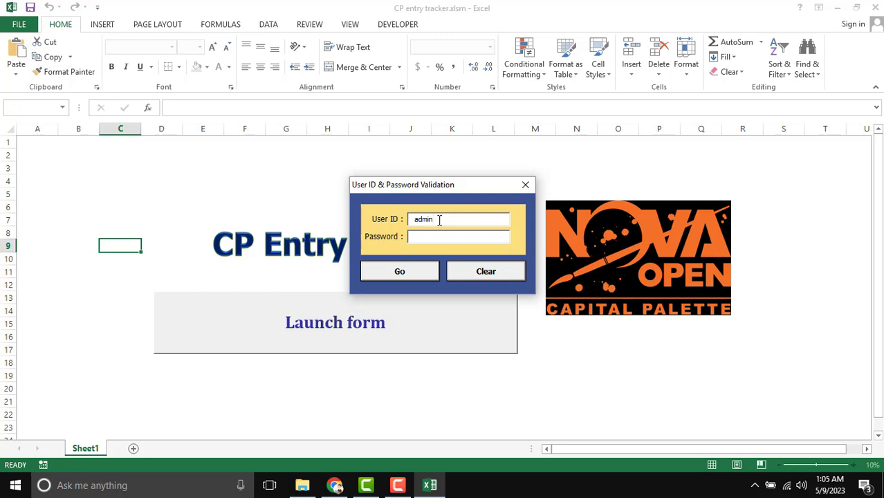
pyautogui.write('***')
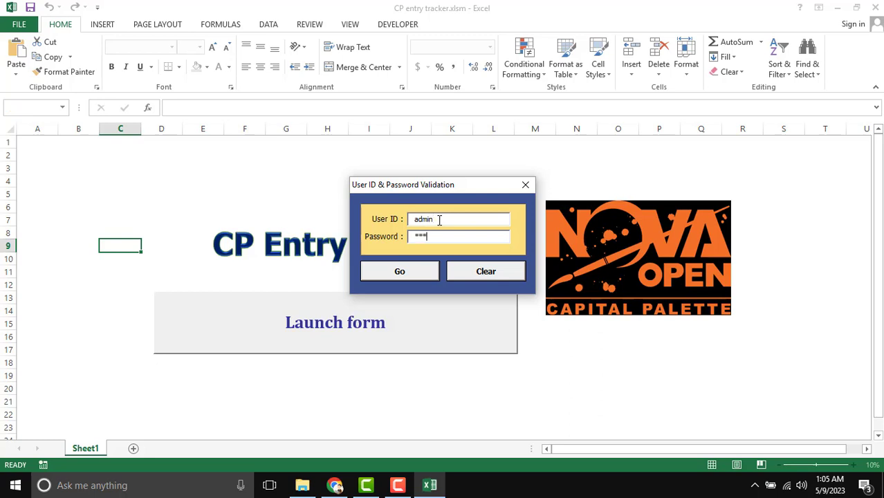
pyautogui.click(399, 269)
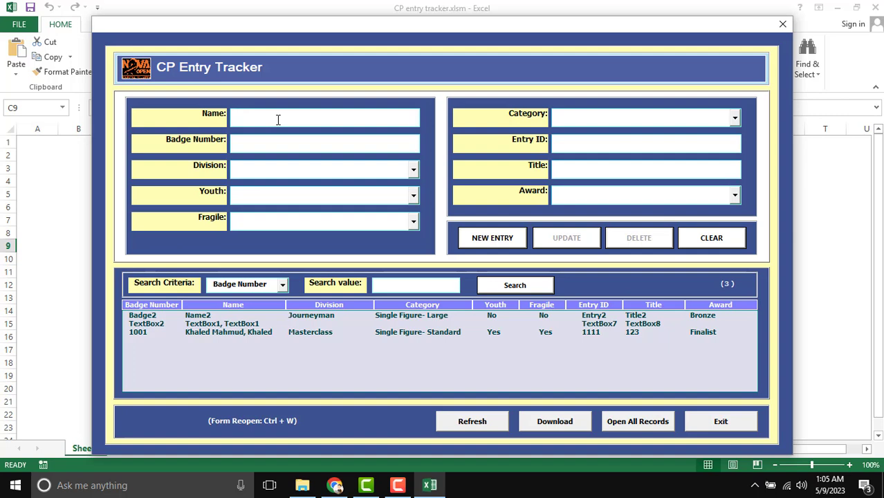
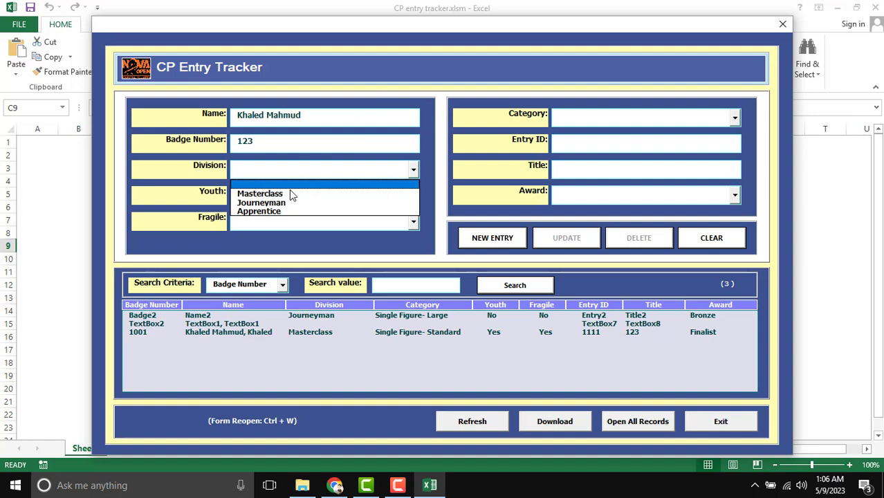
pyautogui.click(260, 193)
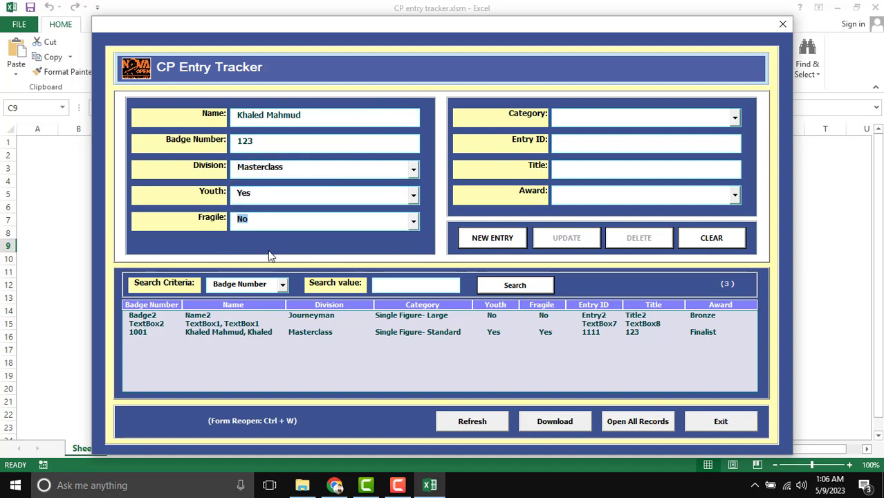
# Step: Choose category Single Figure- Standard, entry ID 1111 and title Test
pyautogui.click(734, 118)
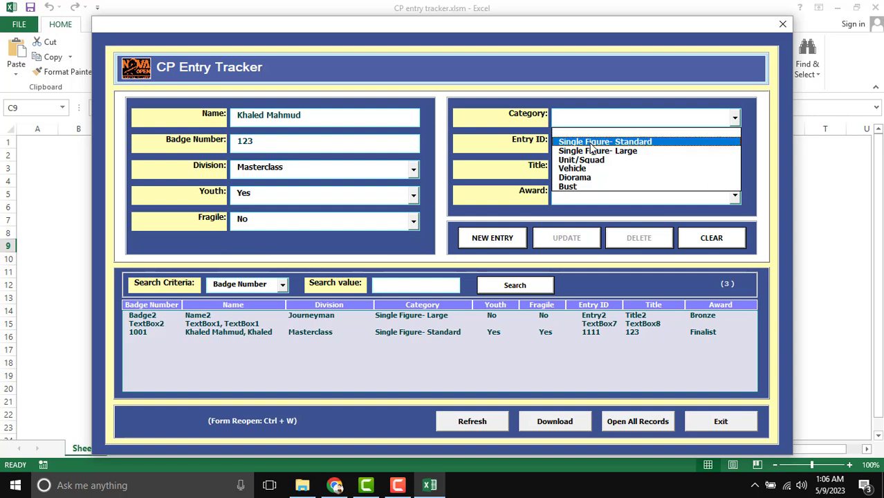
pyautogui.click(605, 141)
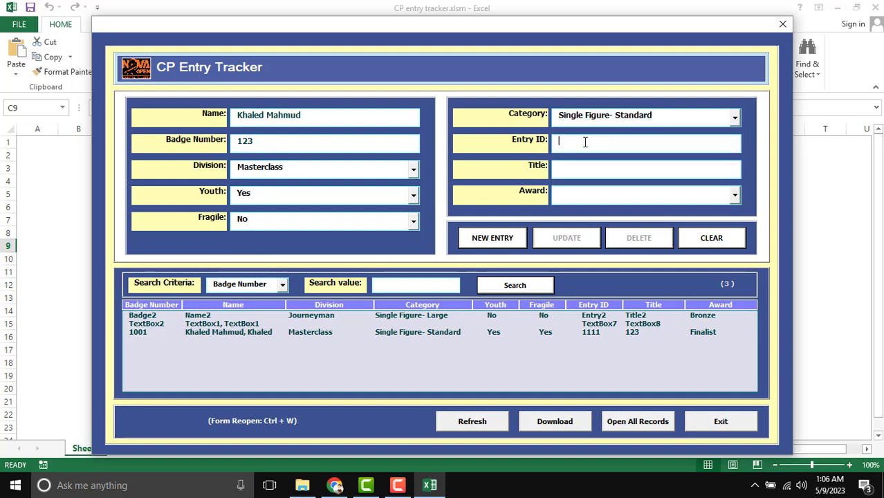
pyautogui.write('1111')
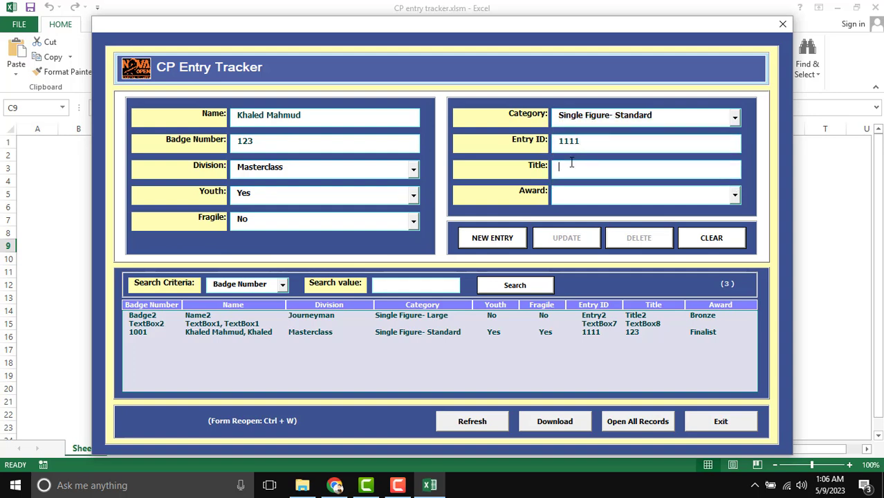
pyautogui.write('T')
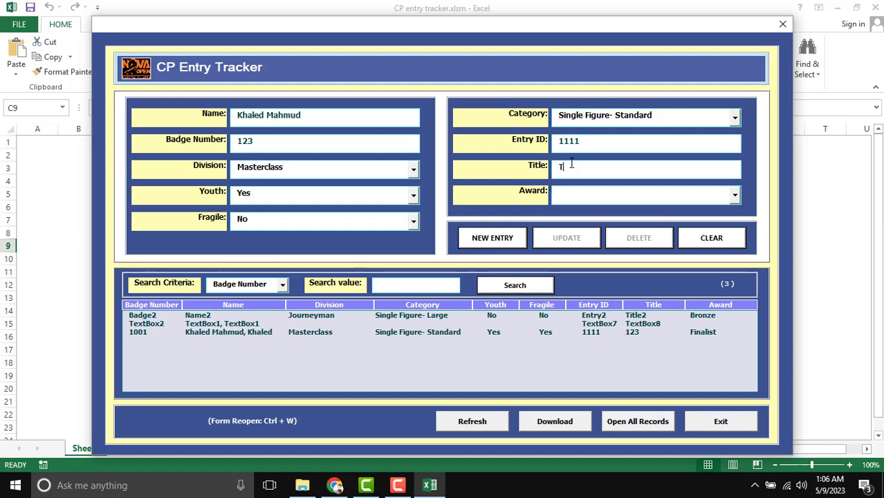
pyautogui.write('est')
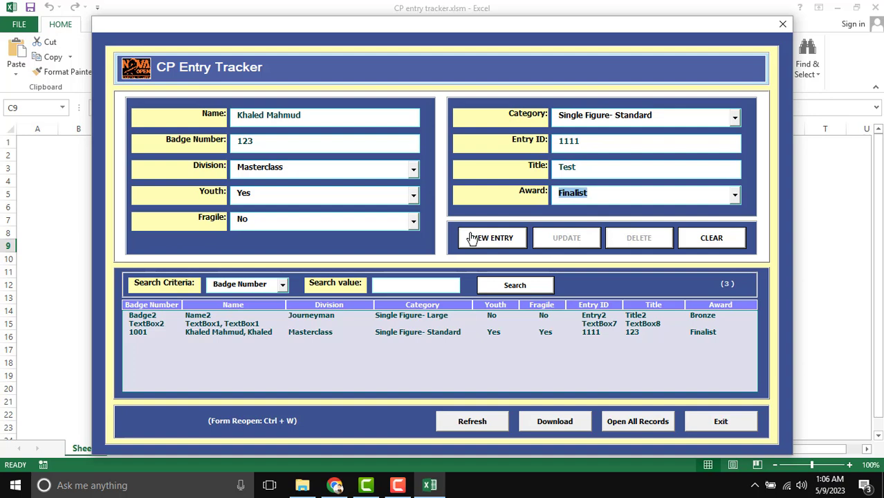
pyautogui.moveTo(446, 238)
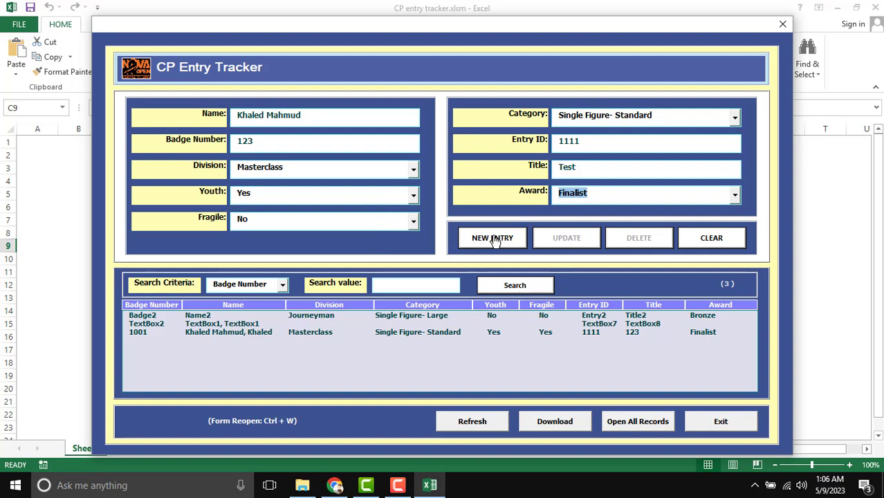
# Step: Save the form as a new entry, confirming the save and dismissing the success message
pyautogui.click(493, 238)
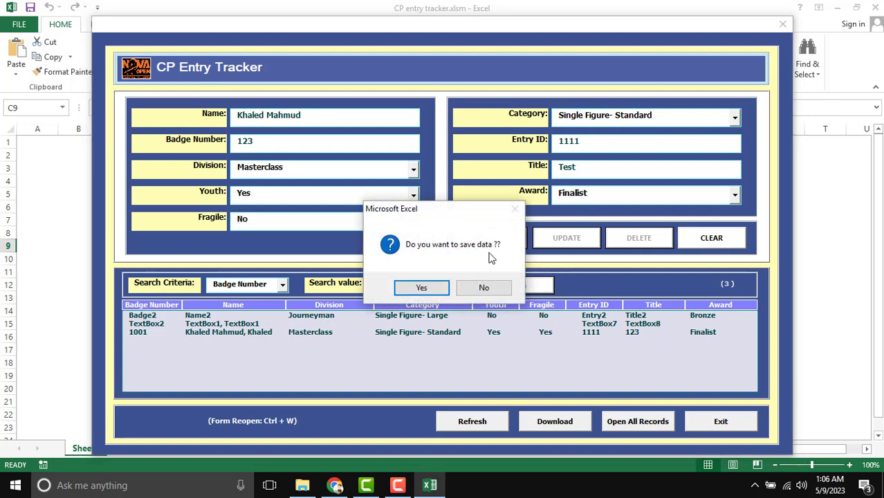
pyautogui.click(421, 286)
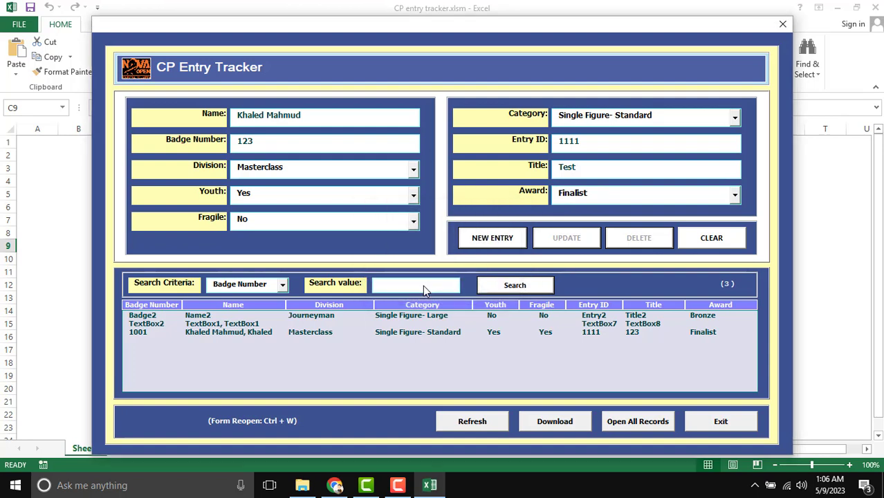
pyautogui.click(492, 238)
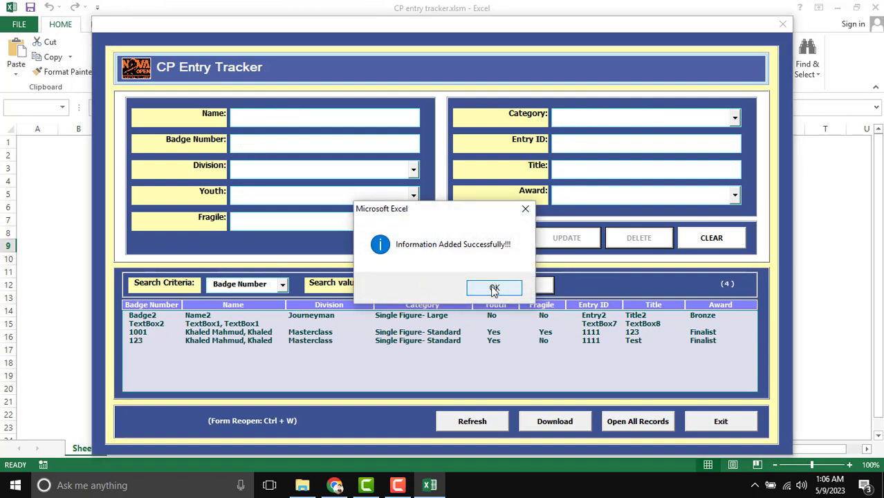
pyautogui.click(494, 288)
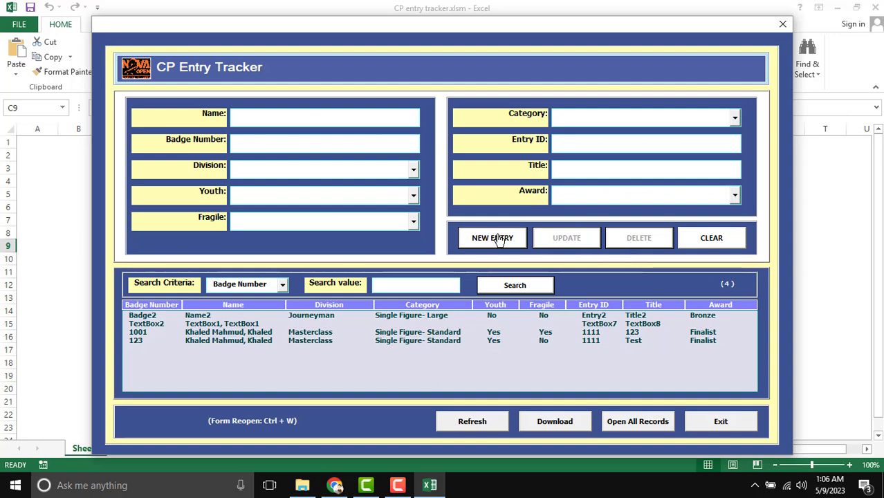
pyautogui.moveTo(711, 238)
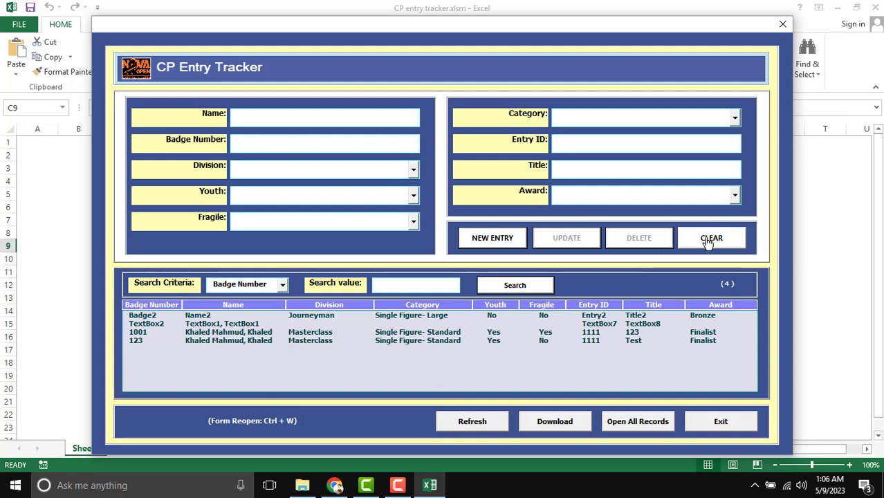
pyautogui.moveTo(639, 248)
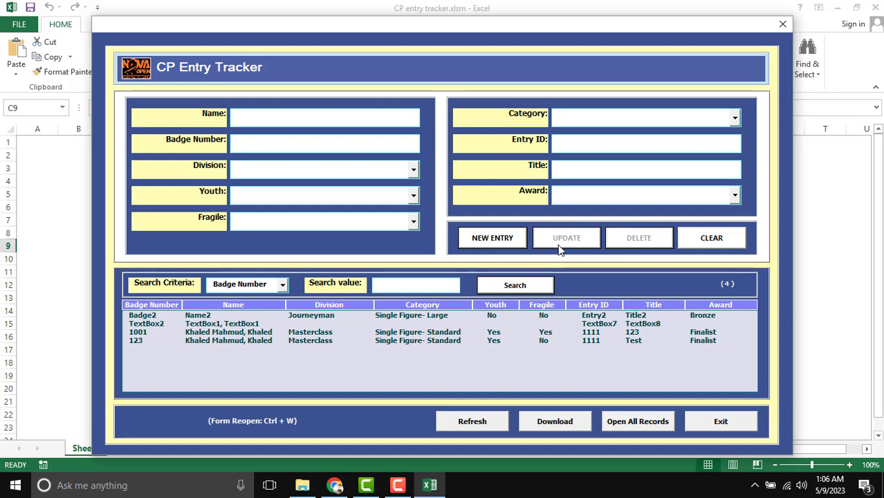
pyautogui.moveTo(335, 324)
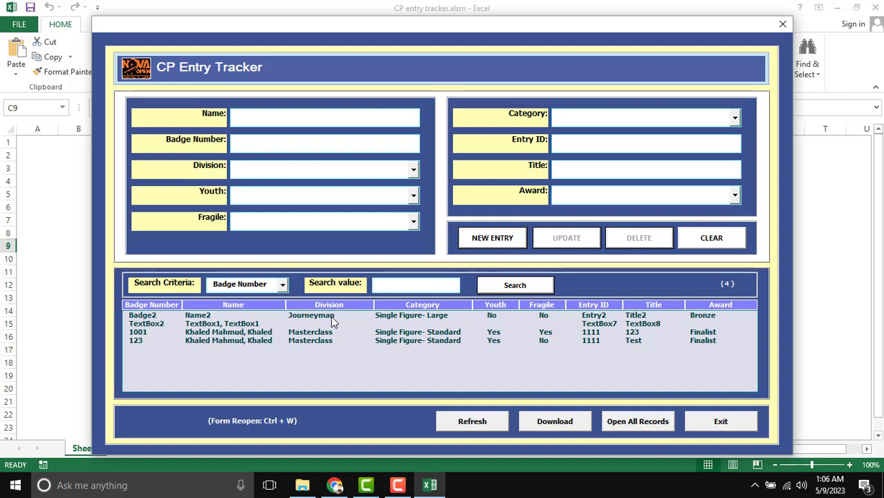
pyautogui.moveTo(415, 324)
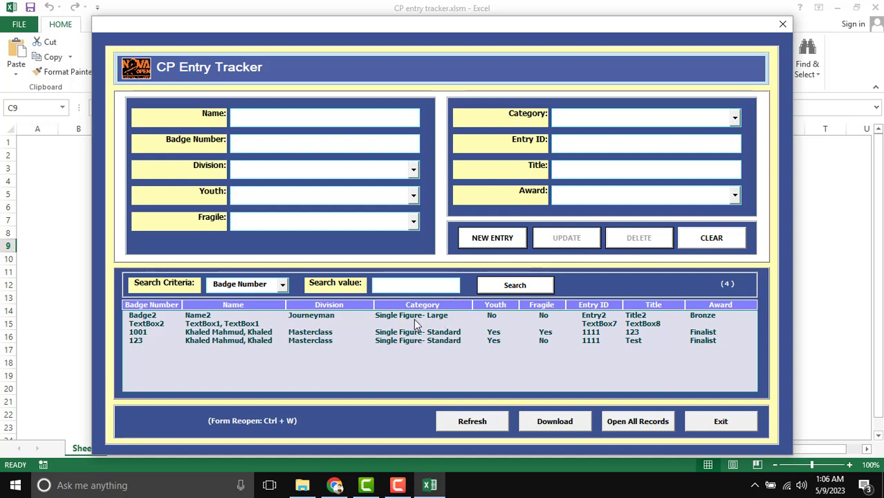
pyautogui.moveTo(296, 354)
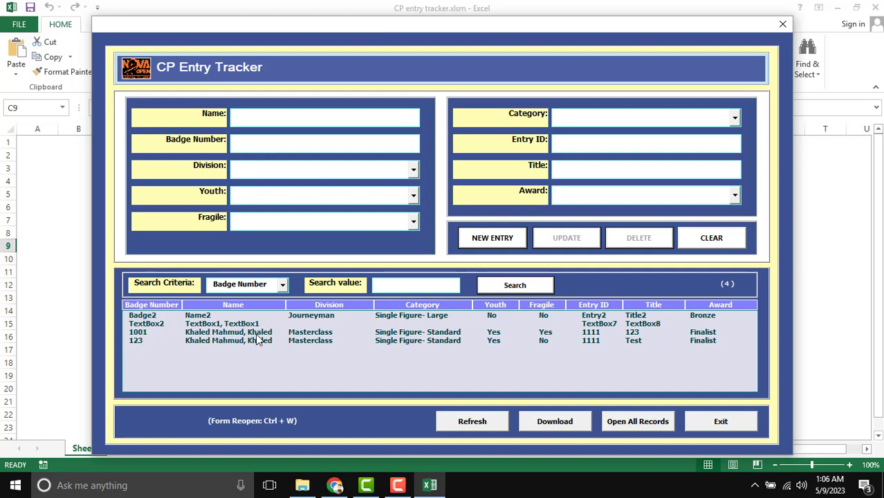
pyautogui.moveTo(285, 332)
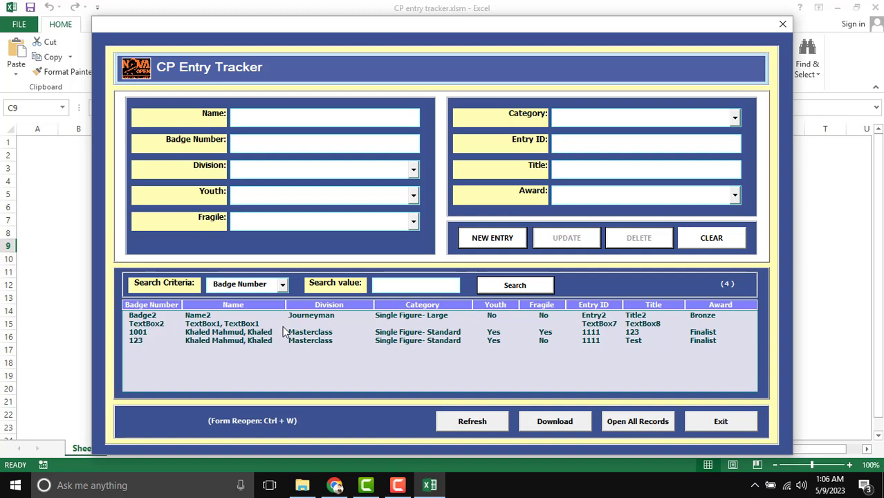
pyautogui.moveTo(152, 290)
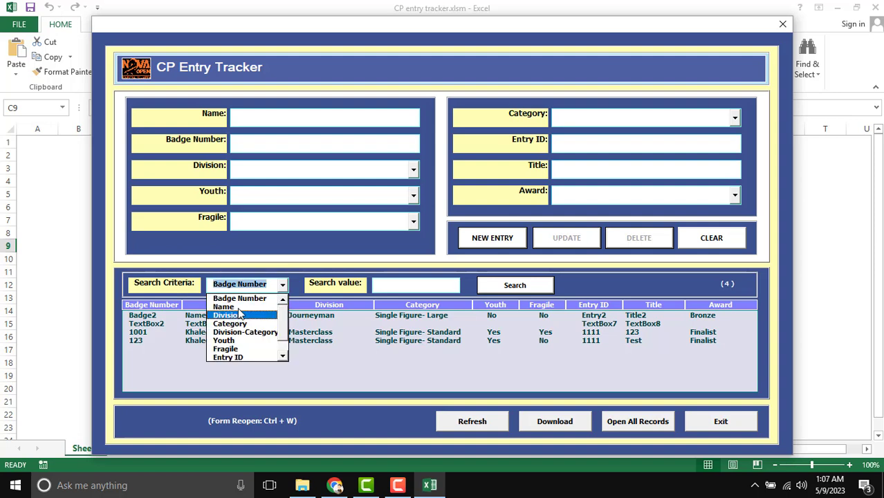
pyautogui.moveTo(238, 324)
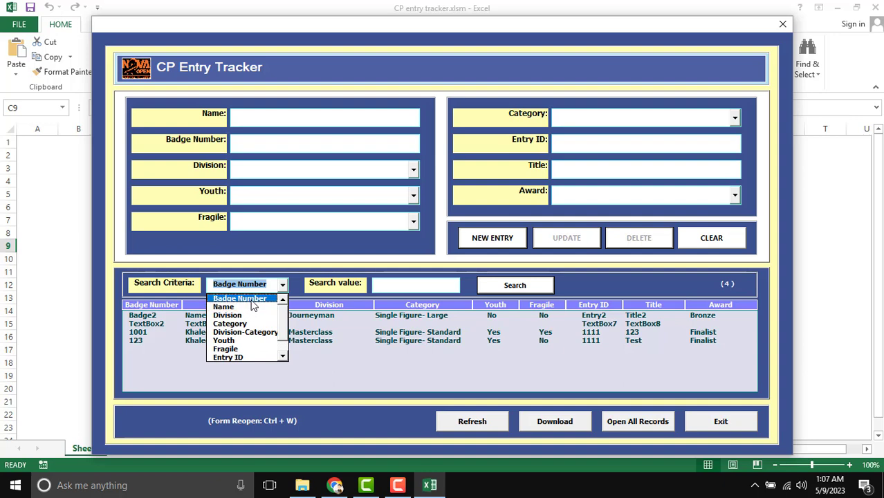
pyautogui.moveTo(230, 324)
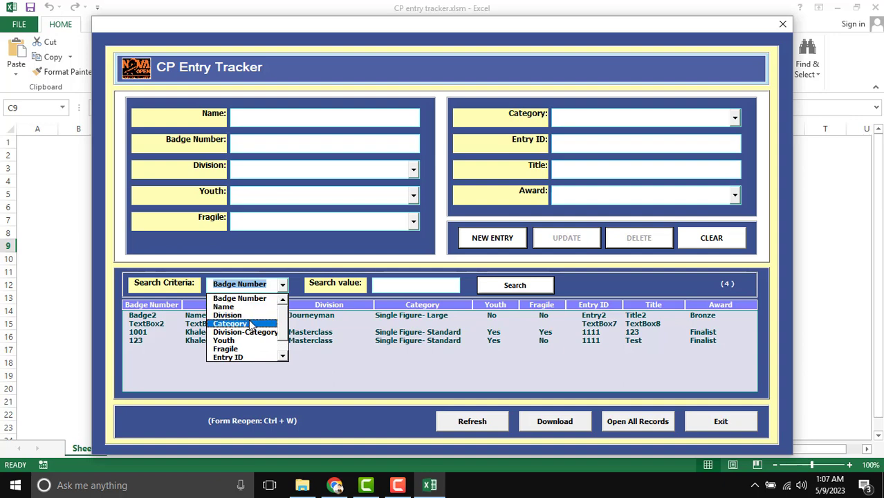
pyautogui.moveTo(247, 316)
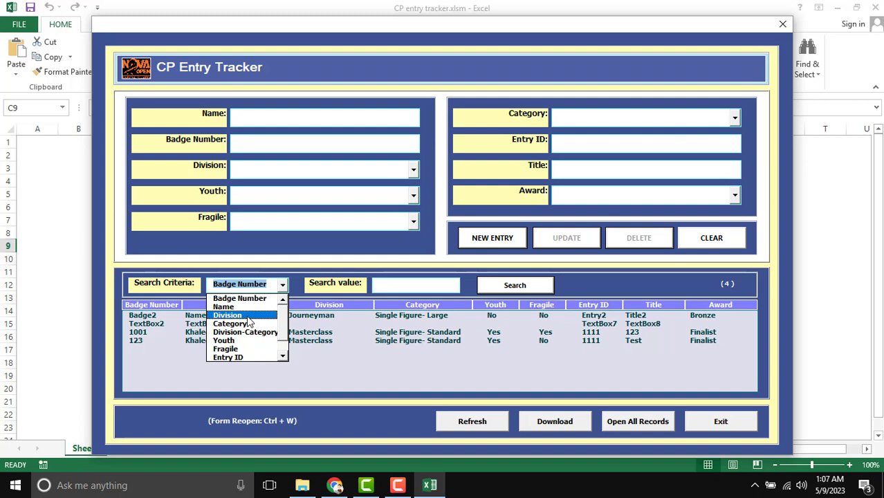
pyautogui.moveTo(246, 332)
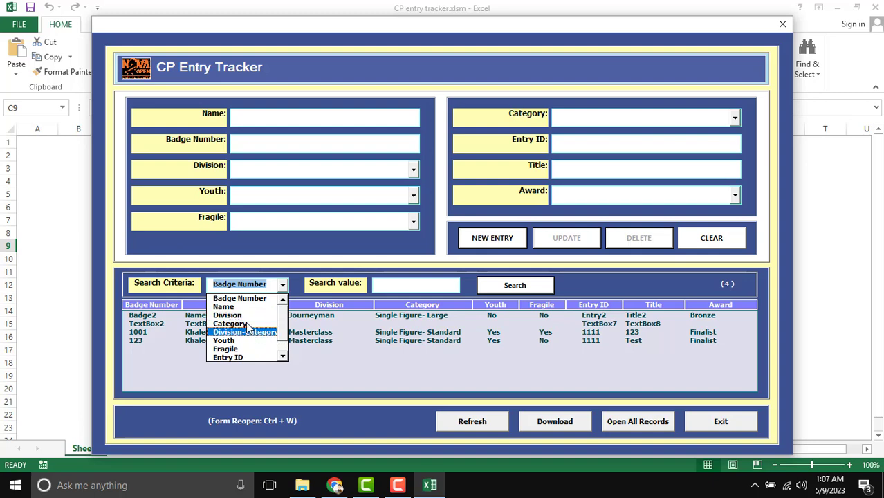
pyautogui.moveTo(227, 315)
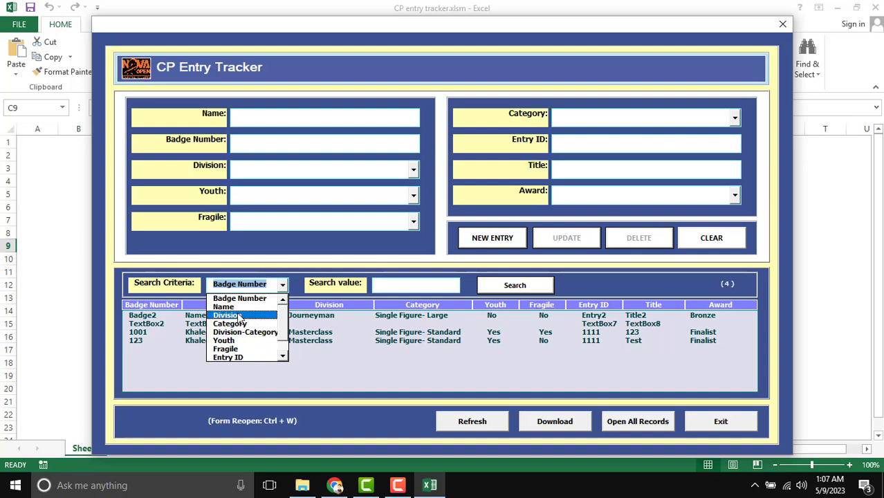
# Step: Search by Division for value Master, narrowing the list to badges 1001 and 123
pyautogui.click(226, 315)
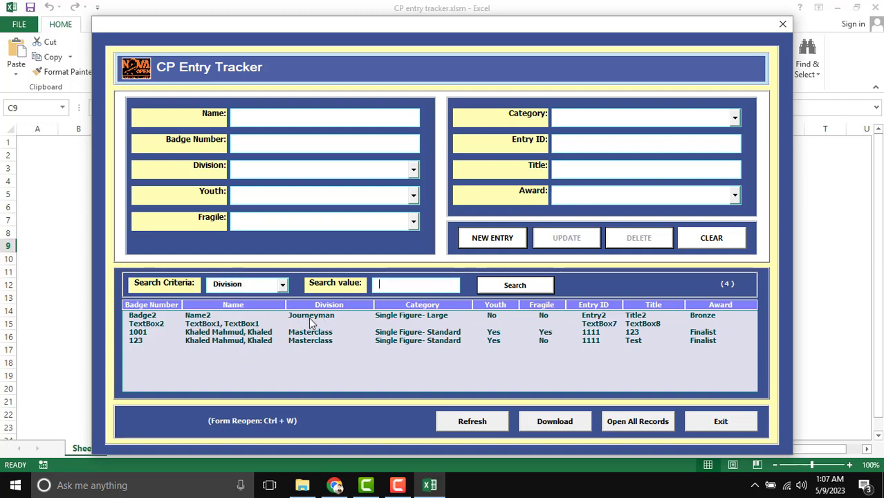
pyautogui.write('M')
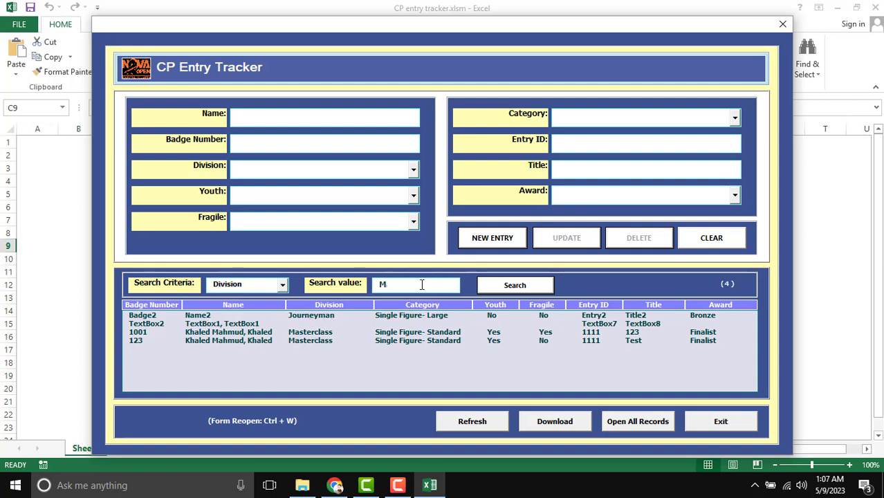
pyautogui.write('aster')
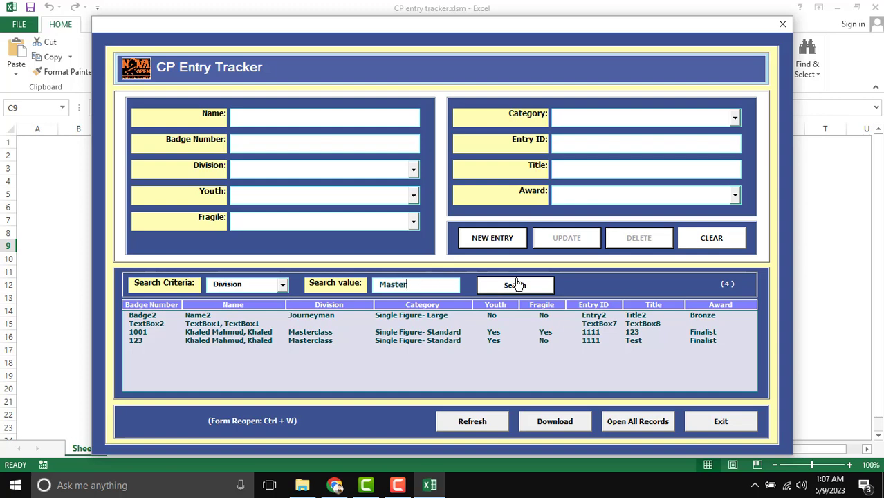
pyautogui.click(515, 285)
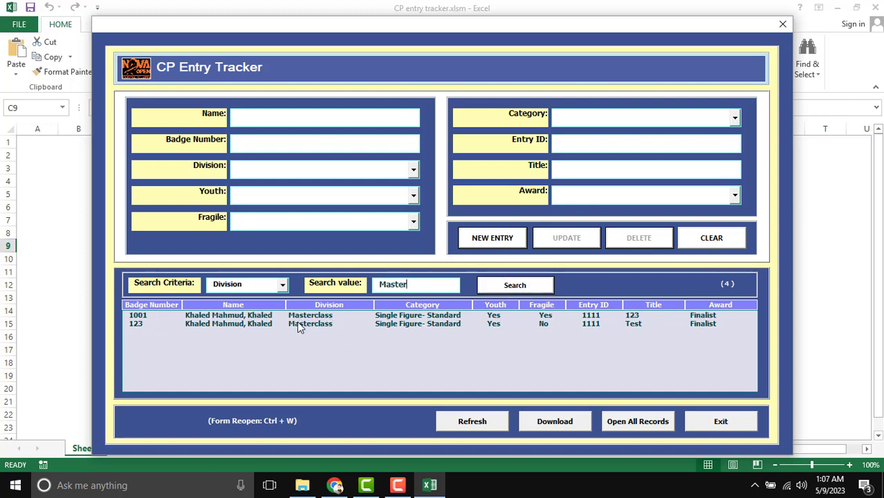
pyautogui.moveTo(332, 334)
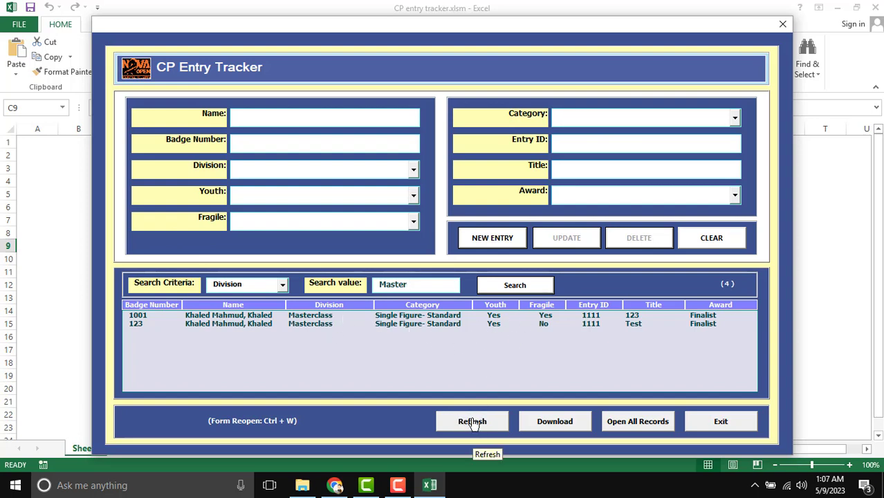
# Step: Refresh all records and set the search criteria to Division-Category
pyautogui.click(473, 421)
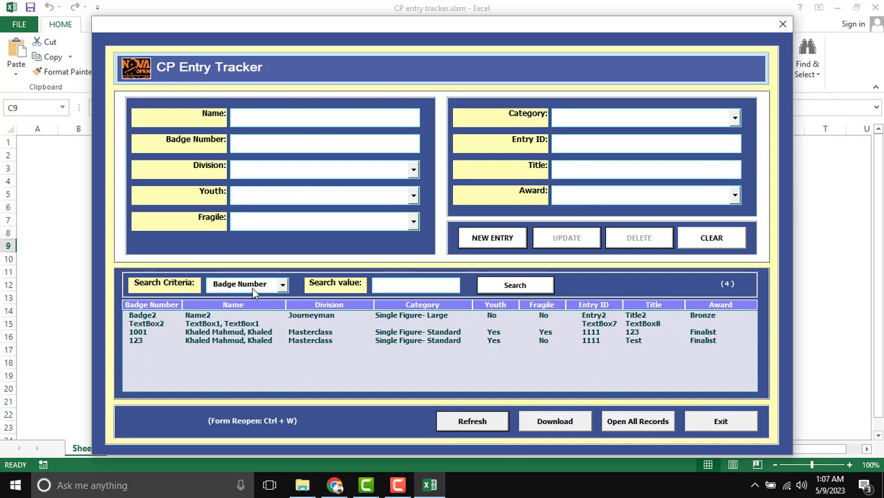
pyautogui.click(282, 284)
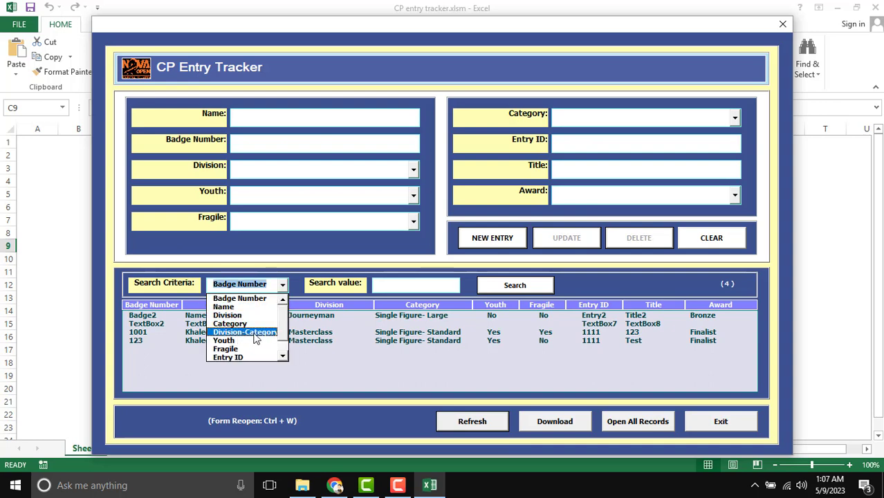
pyautogui.moveTo(256, 338)
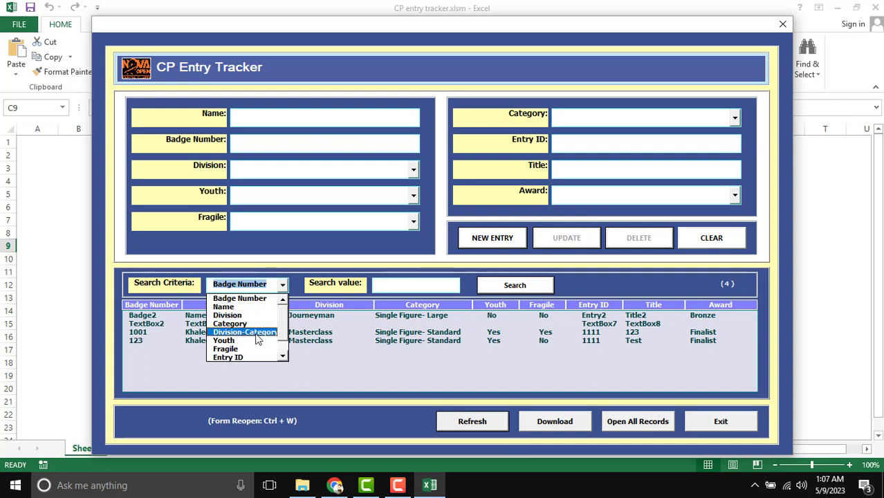
pyautogui.click(246, 332)
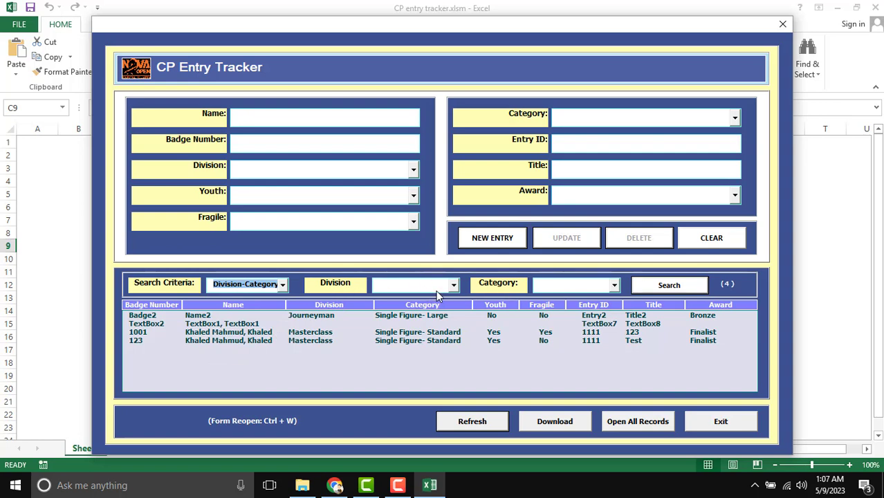
pyautogui.click(454, 285)
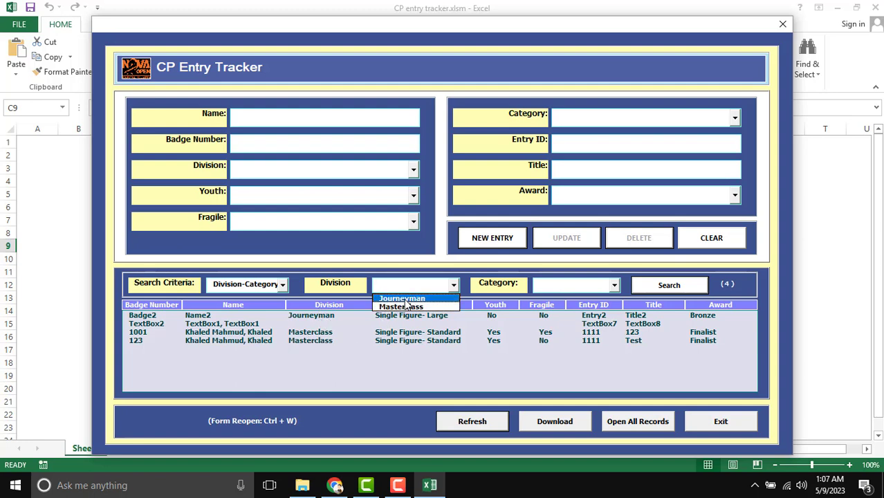
# Step: Filter by Journeyman then Masterclass division, with category Single Figure- Standard
pyautogui.click(401, 299)
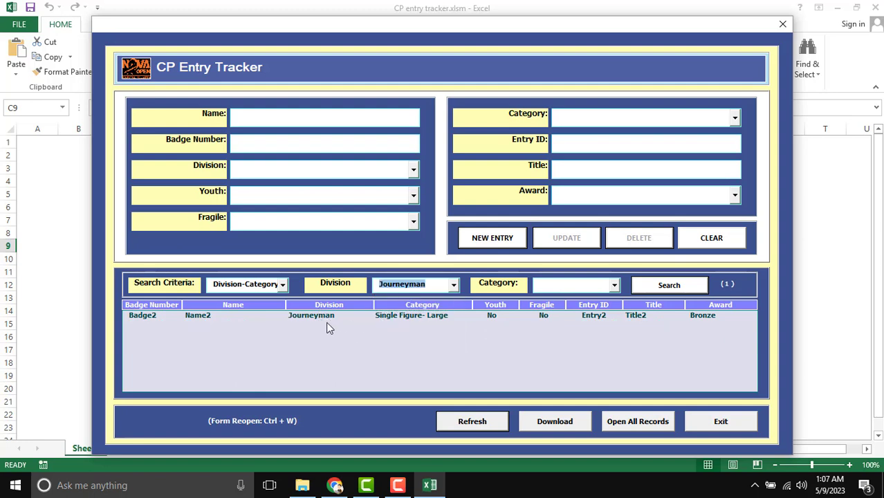
pyautogui.click(454, 284)
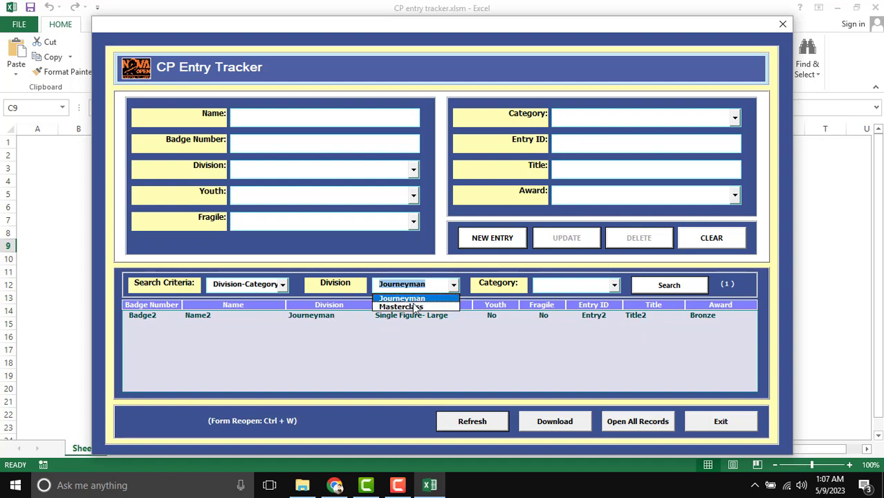
pyautogui.click(400, 307)
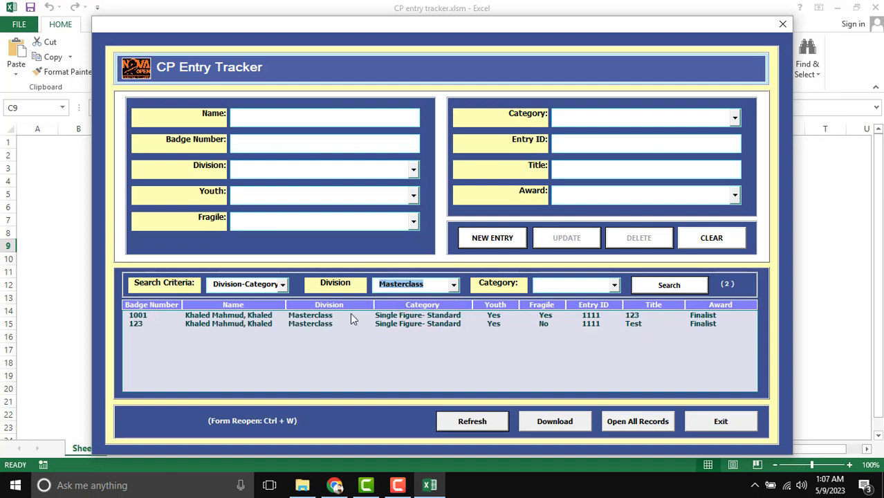
pyautogui.moveTo(429, 327)
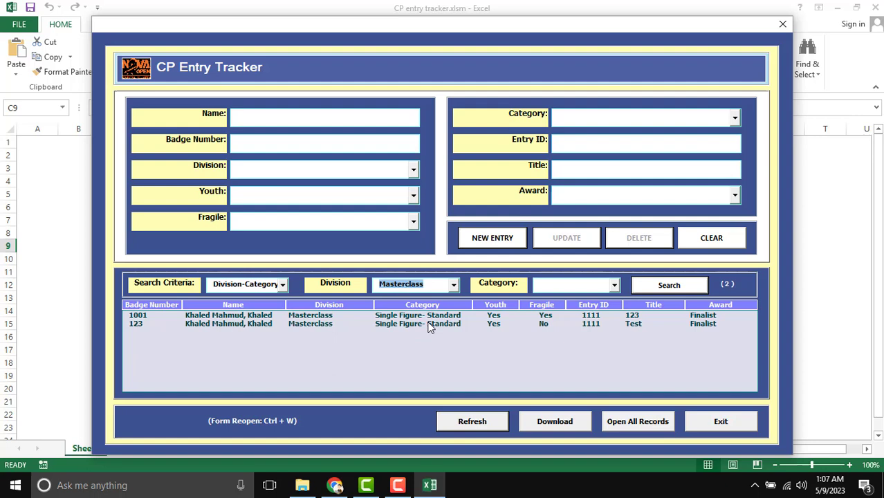
pyautogui.moveTo(390, 325)
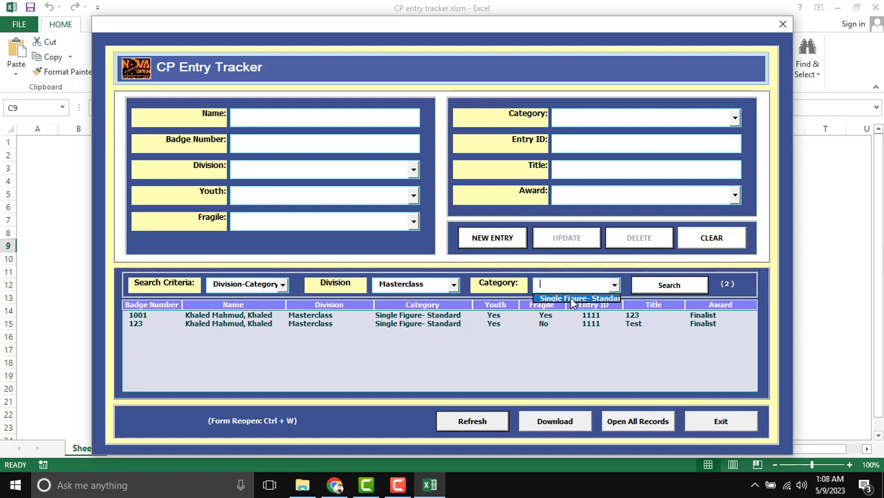
pyautogui.click(578, 299)
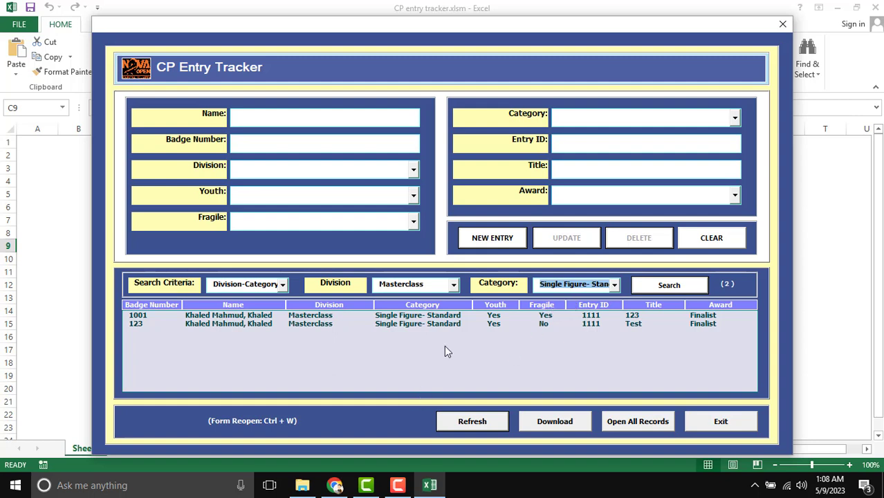
pyautogui.moveTo(398, 333)
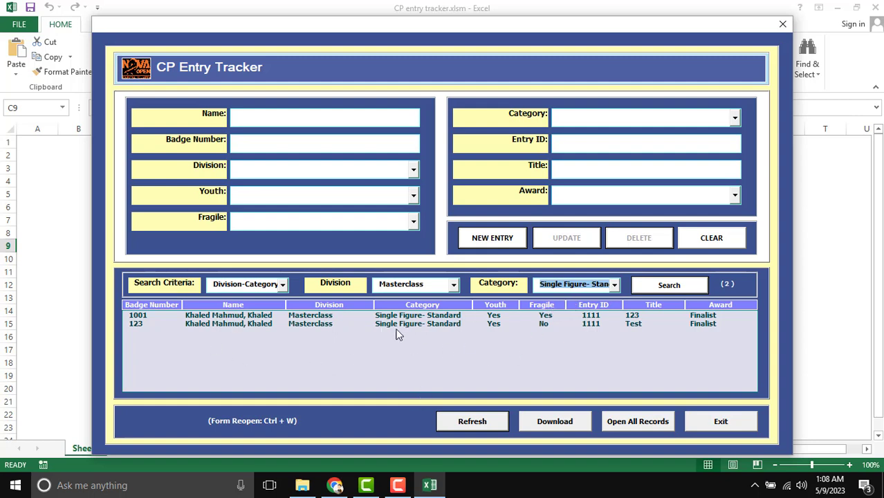
pyautogui.moveTo(485, 318)
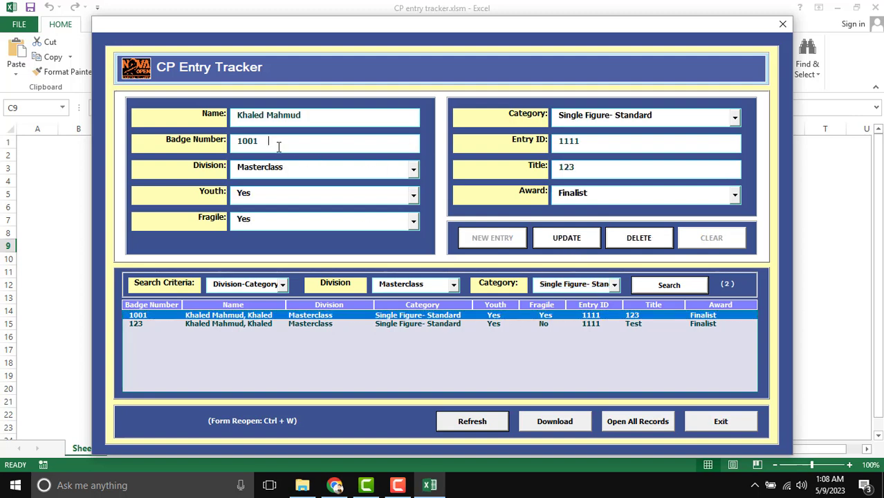
# Step: Edit the selected record's badge number toward 1002 and set its award to Bronze
pyautogui.press('Backspace')
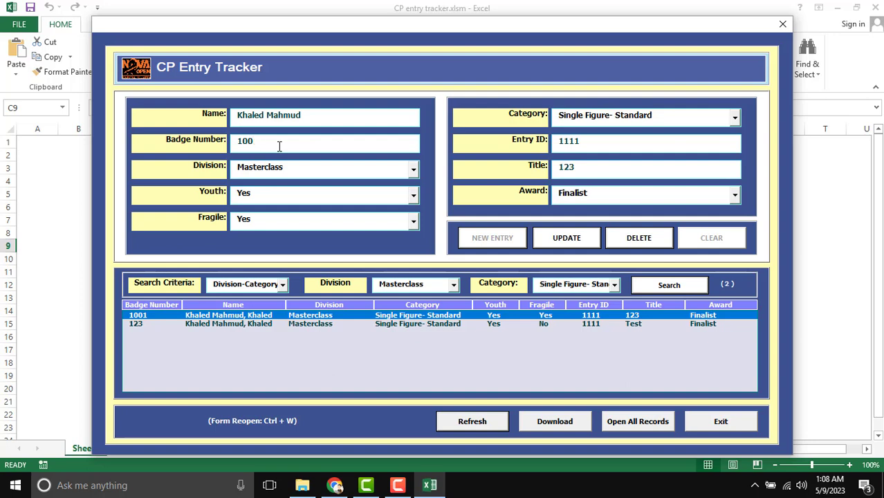
pyautogui.click(733, 193)
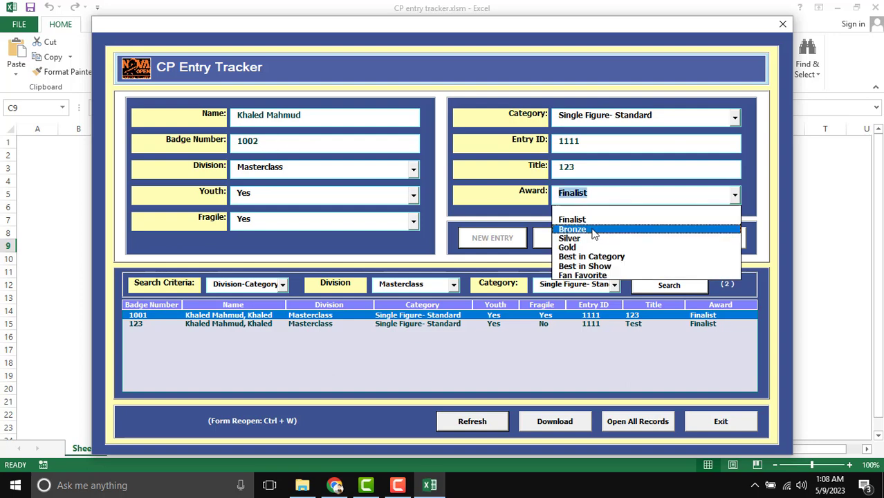
pyautogui.click(573, 229)
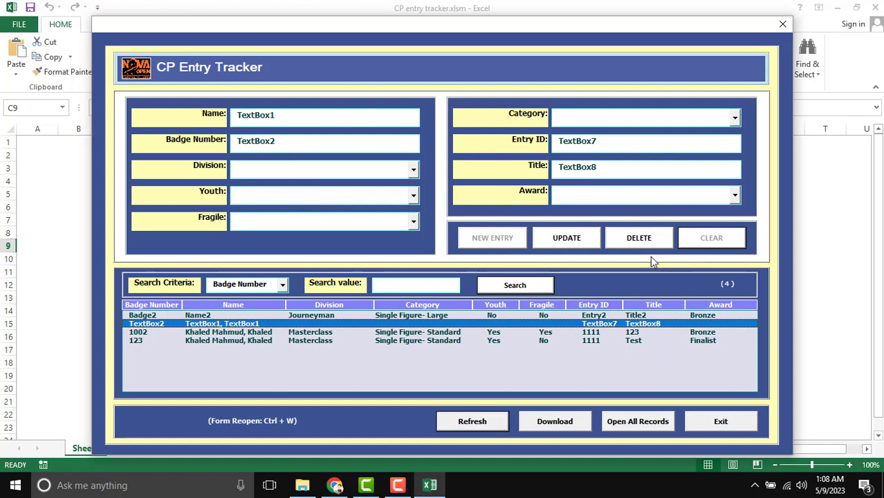
pyautogui.click(639, 238)
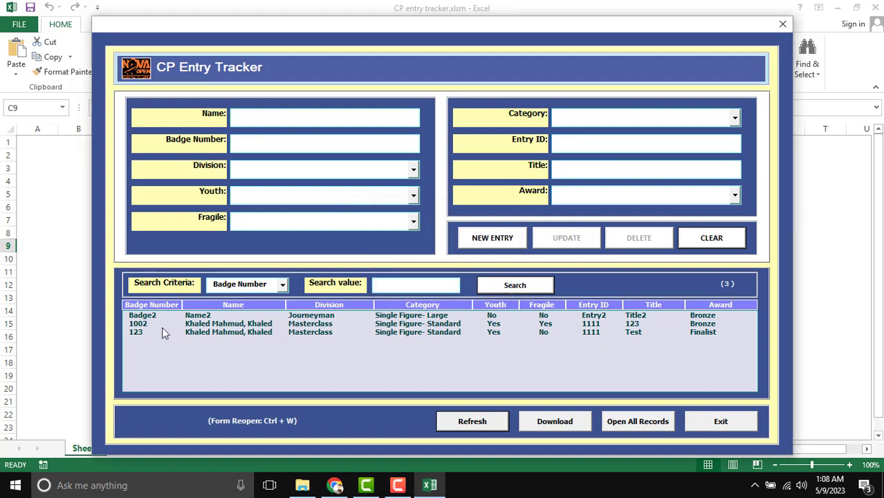
pyautogui.moveTo(163, 330)
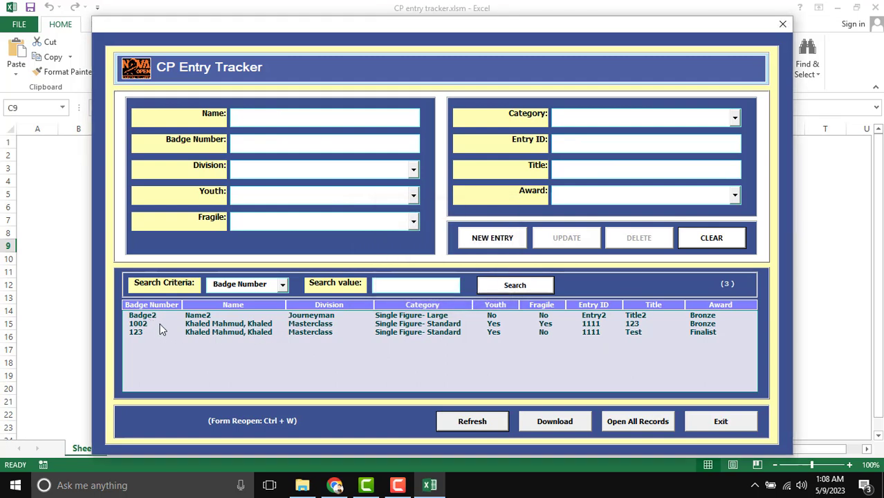
pyautogui.moveTo(720, 293)
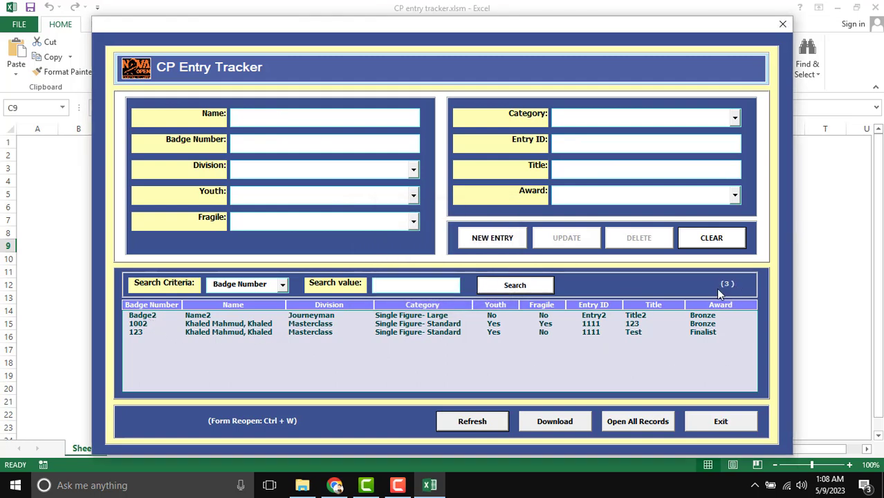
pyautogui.moveTo(537, 313)
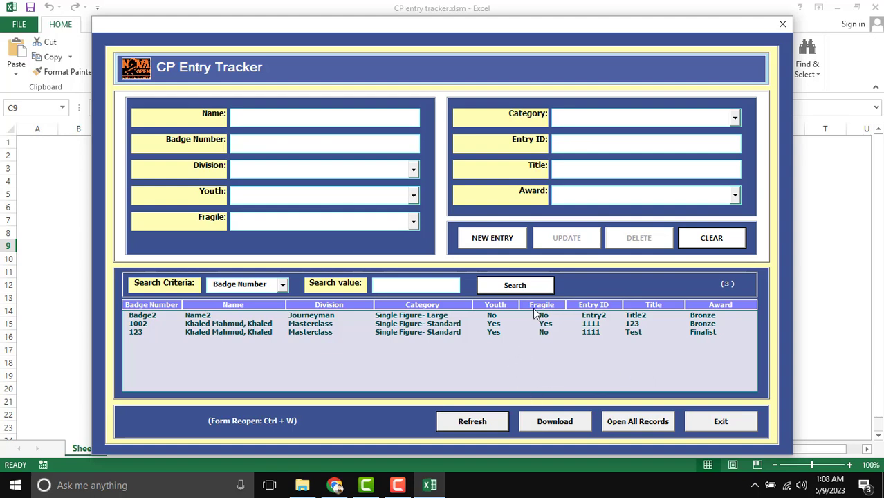
pyautogui.moveTo(554, 421)
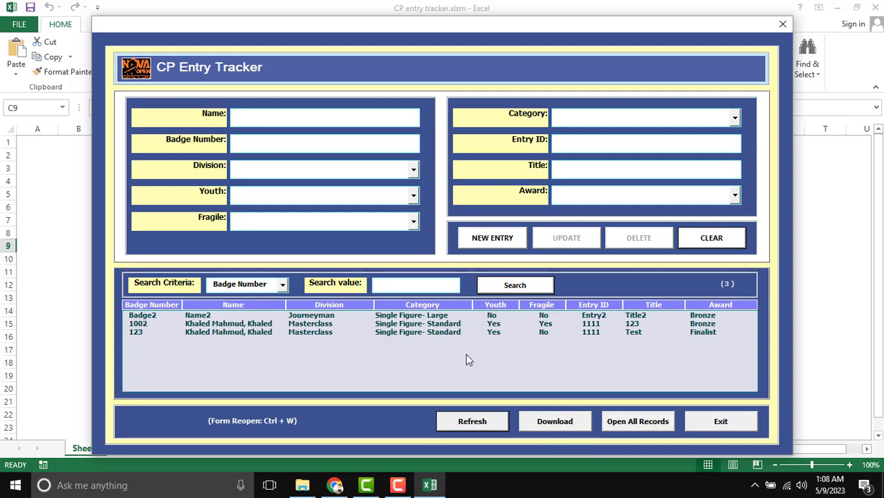
pyautogui.moveTo(555, 420)
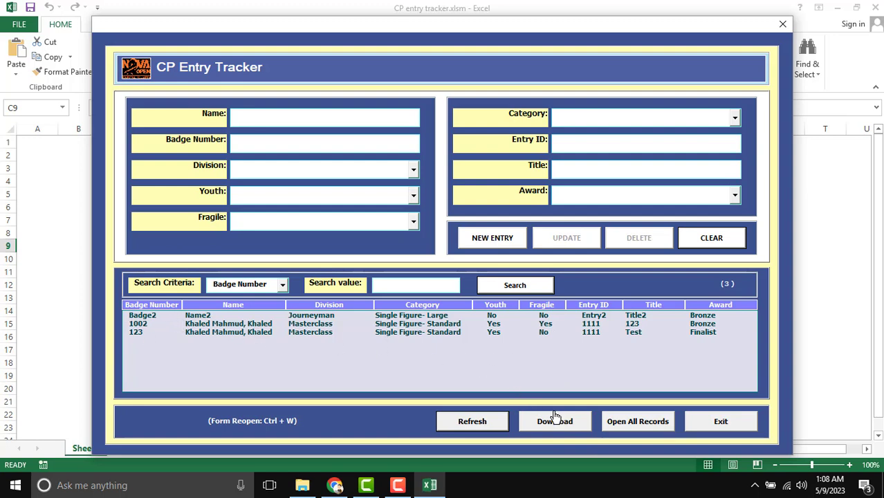
# Step: Download all records to a new workbook and dismiss the 'Downloaded Successfully' message
pyautogui.click(554, 421)
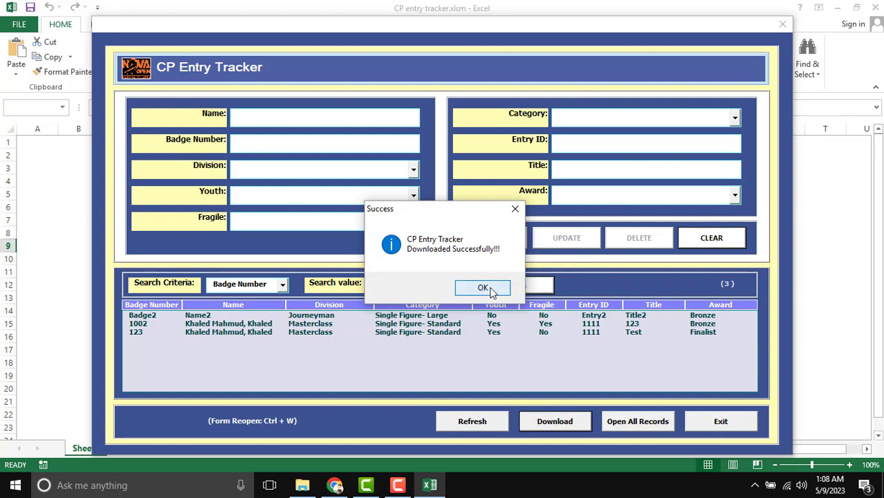
pyautogui.click(483, 288)
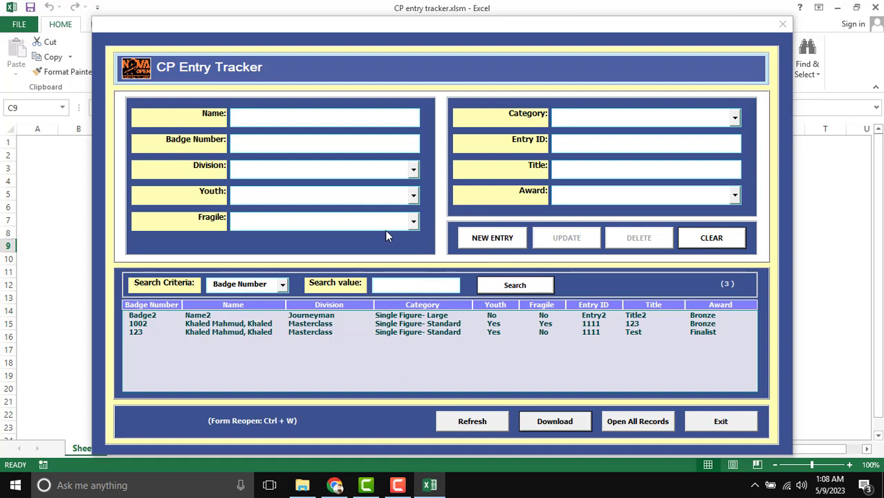
pyautogui.moveTo(365, 481)
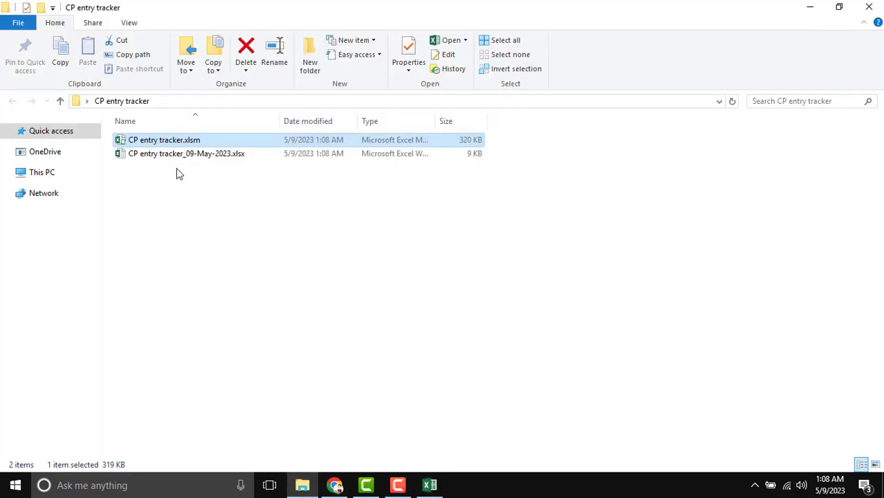
pyautogui.moveTo(173, 152)
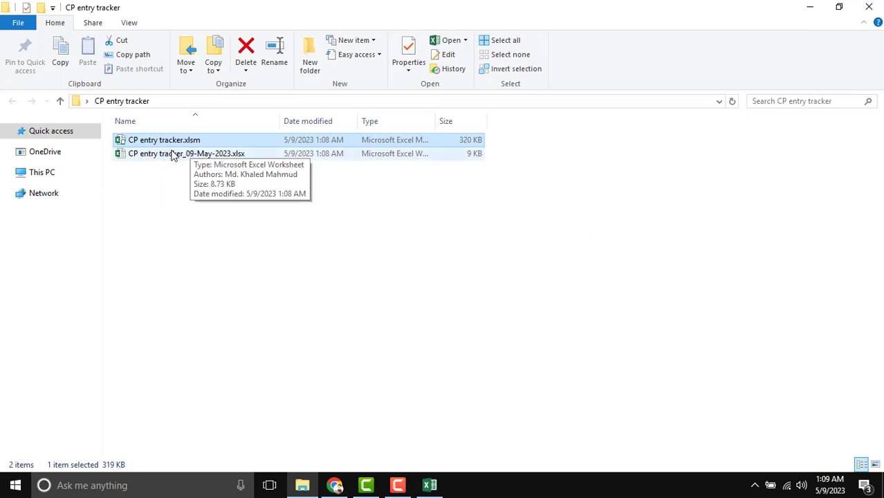
pyautogui.moveTo(143, 160)
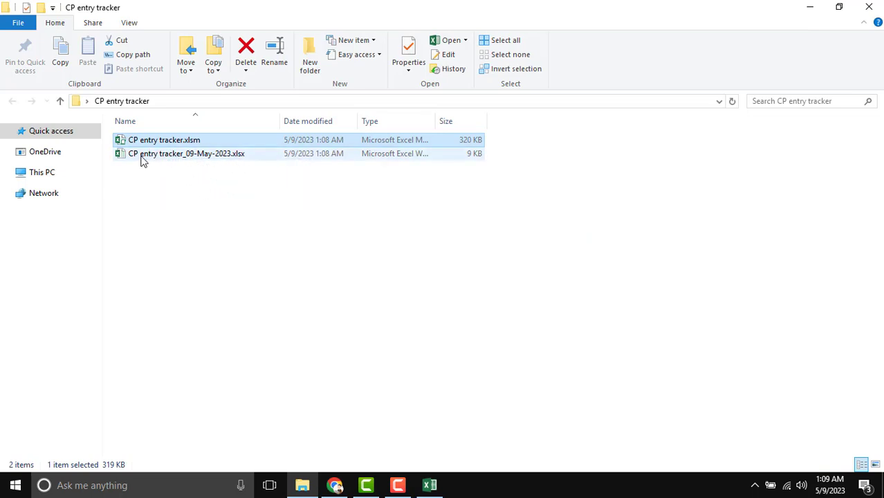
# Step: View the exported CP entry tracker_09-May-2023.xlsx in the folder and return to the form
pyautogui.doubleClick(165, 140)
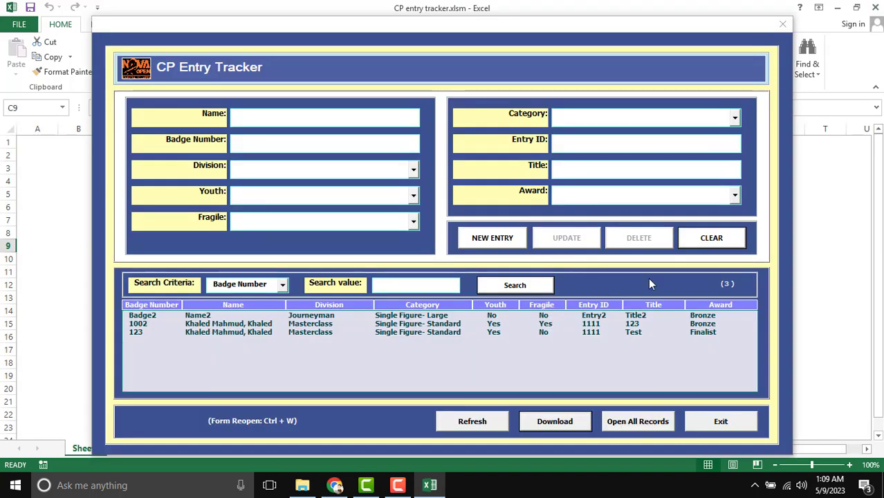
pyautogui.moveTo(638, 420)
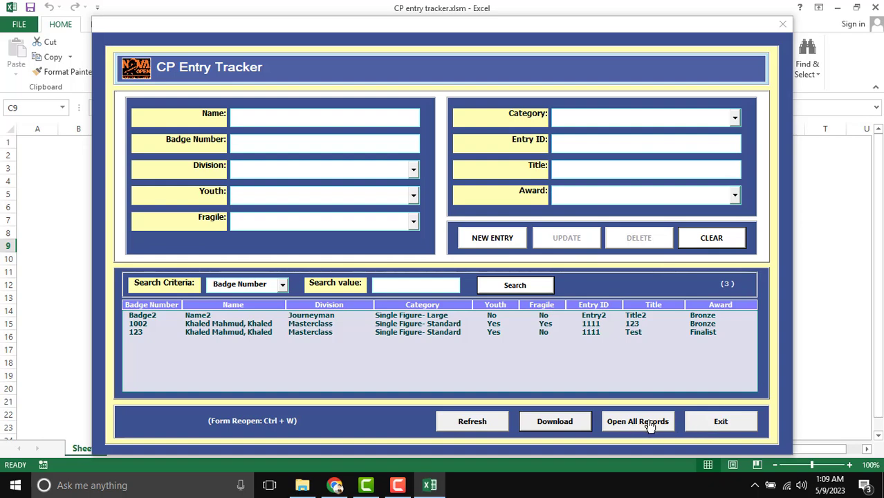
# Step: Show all records on the Data Entry sheet, then view the Support sheet of lists
pyautogui.click(636, 420)
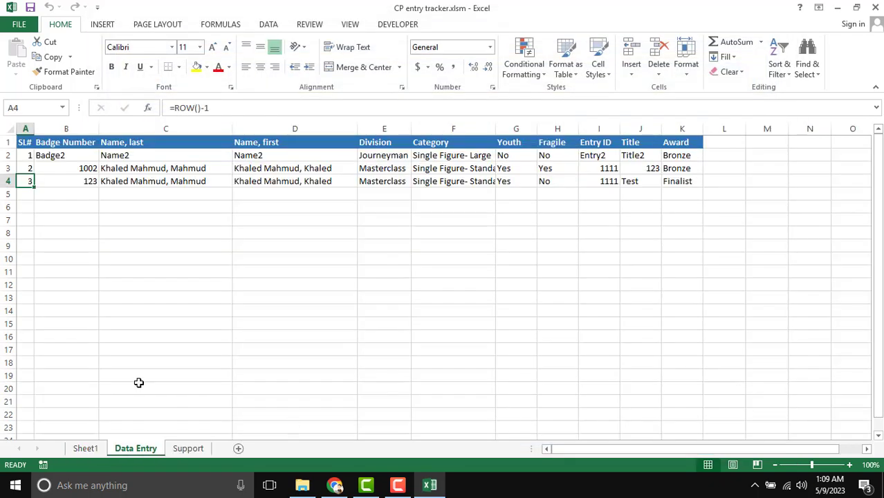
pyautogui.moveTo(169, 432)
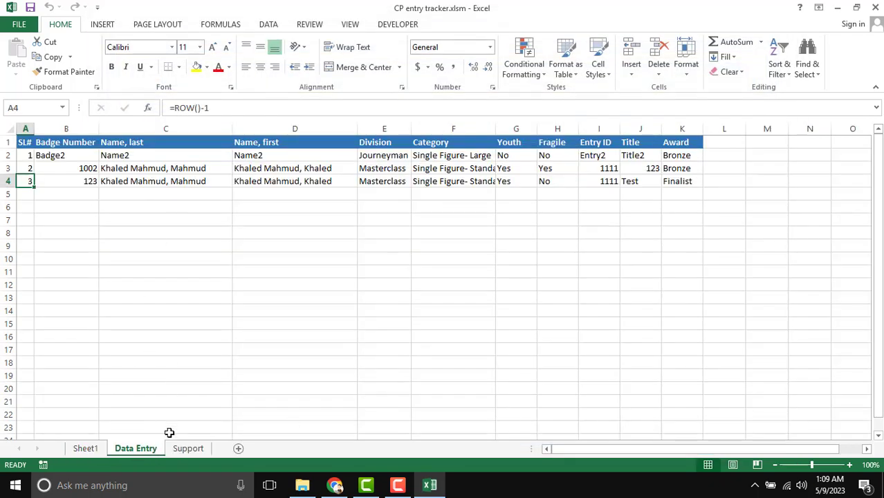
pyautogui.click(188, 448)
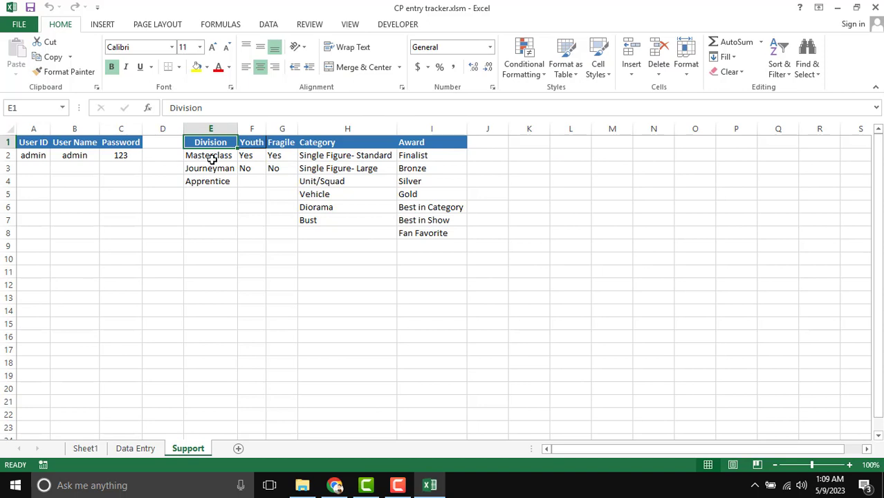
pyautogui.click(210, 155)
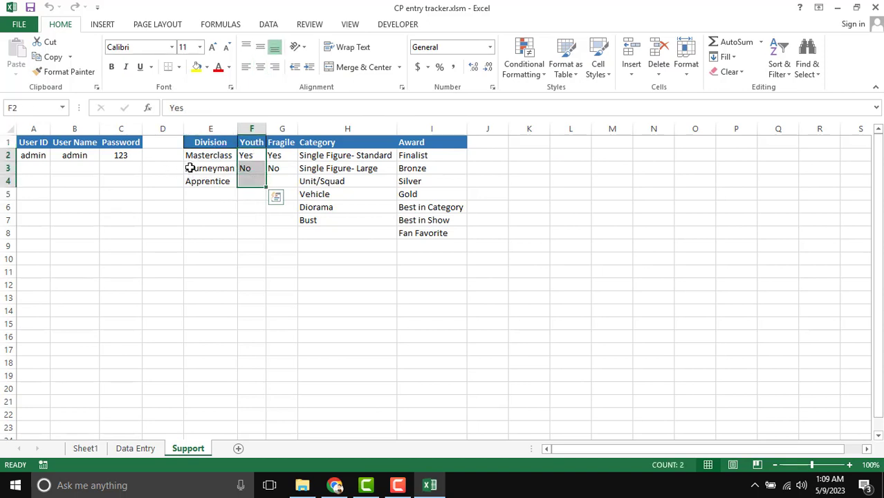
pyautogui.click(283, 155)
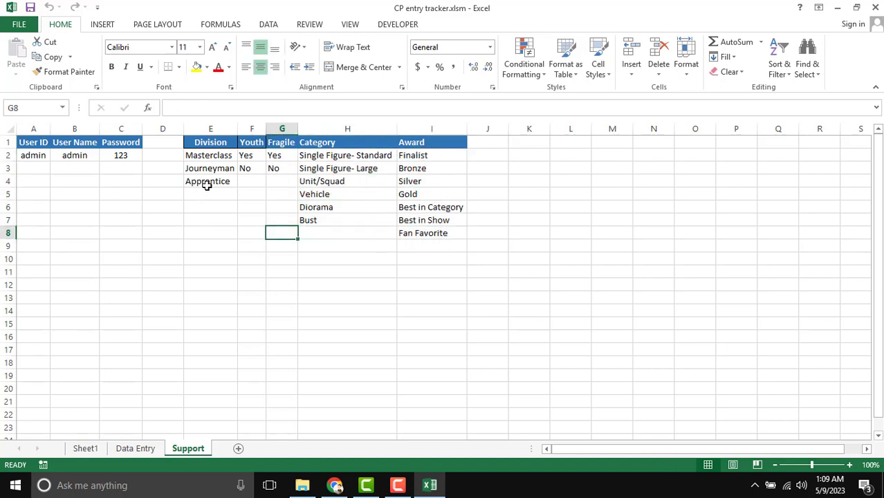
pyautogui.moveTo(224, 292)
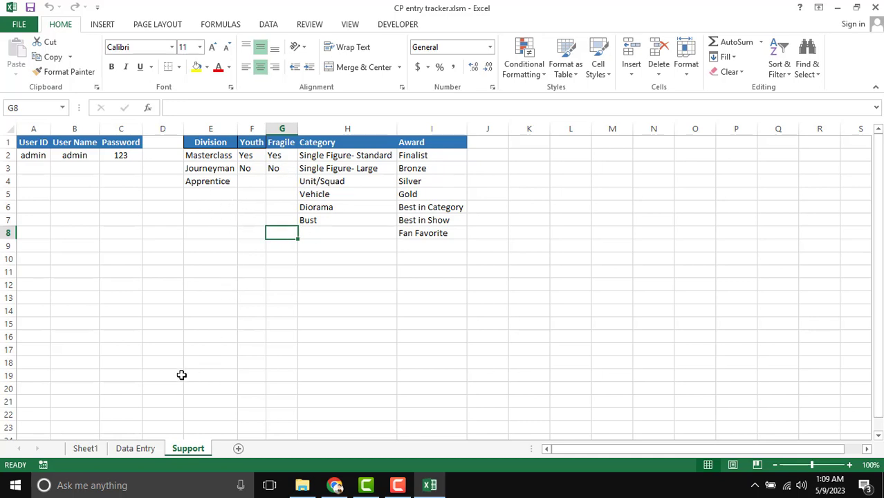
pyautogui.moveTo(221, 313)
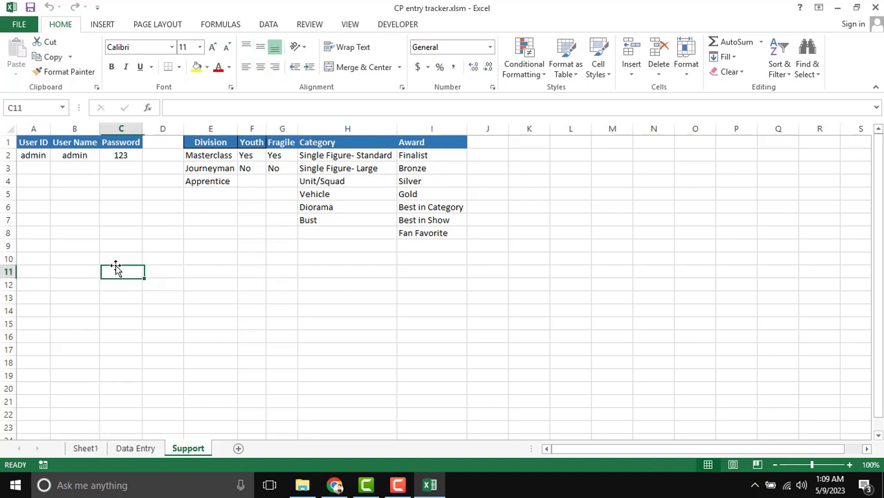
# Step: Return to Sheet1, relaunch the CP Entry Tracker form and clear its entry fields
pyautogui.click(86, 448)
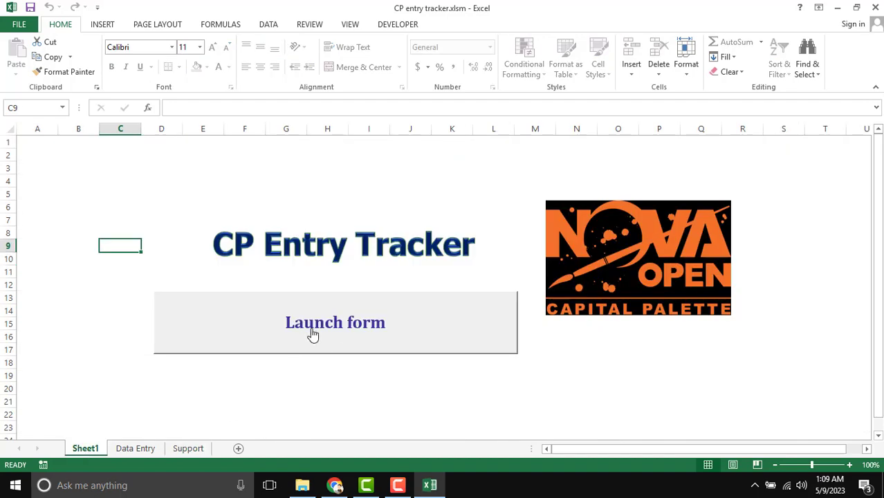
pyautogui.moveTo(335, 330)
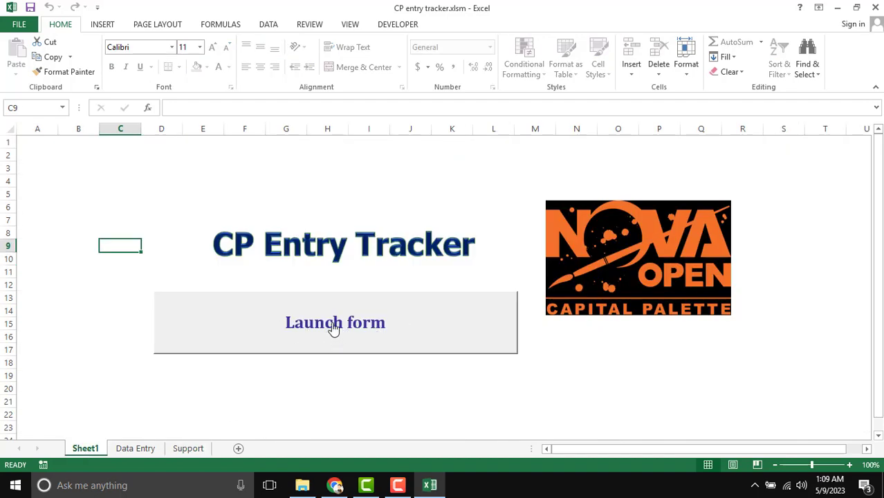
pyautogui.click(335, 322)
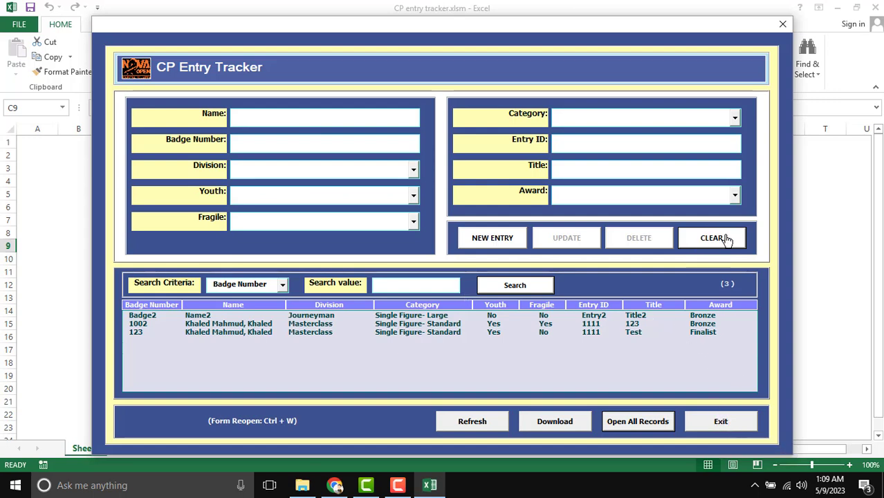
pyautogui.click(711, 238)
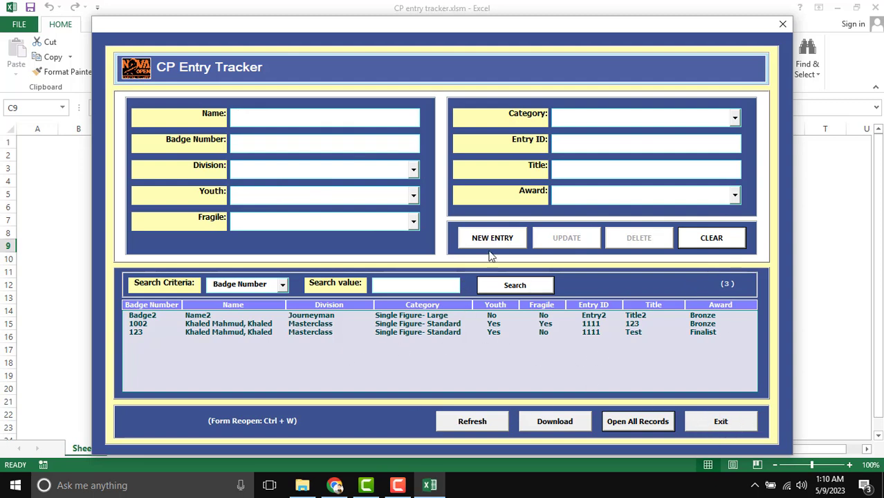
pyautogui.moveTo(719, 420)
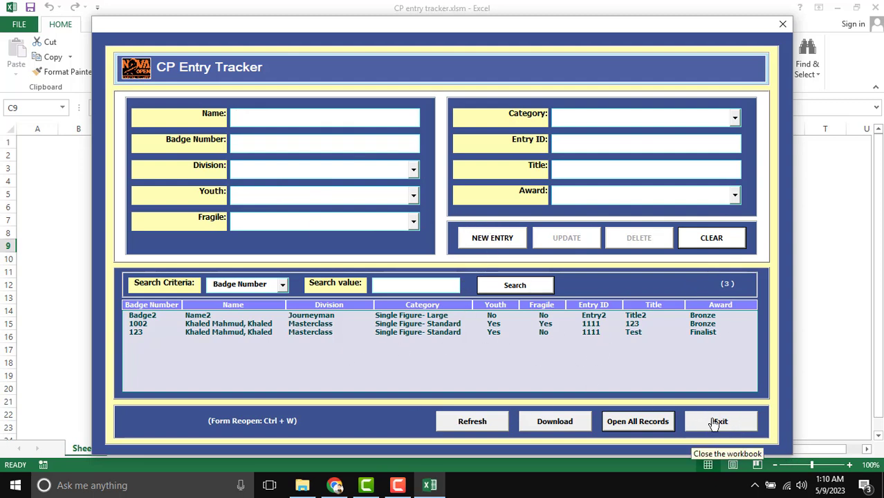
# Step: Exit the tracker, confirm the 'Do you want to Leave' prompt and close Excel to the folder
pyautogui.click(719, 421)
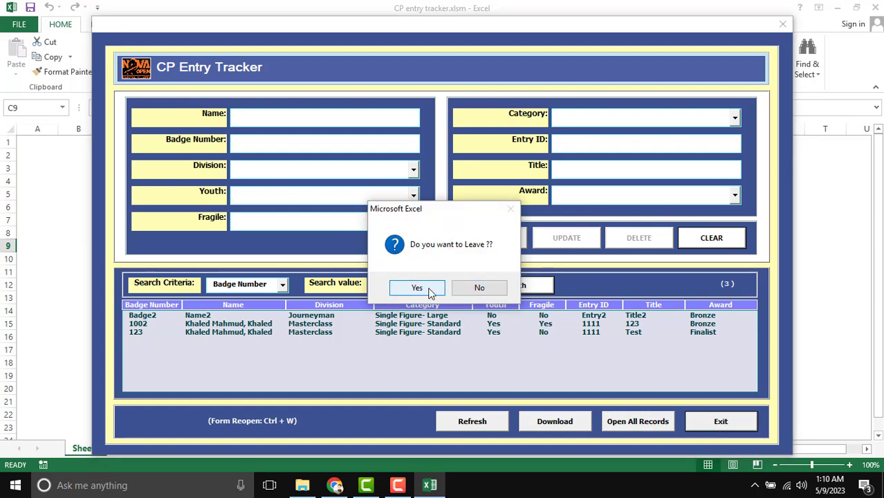
pyautogui.click(417, 286)
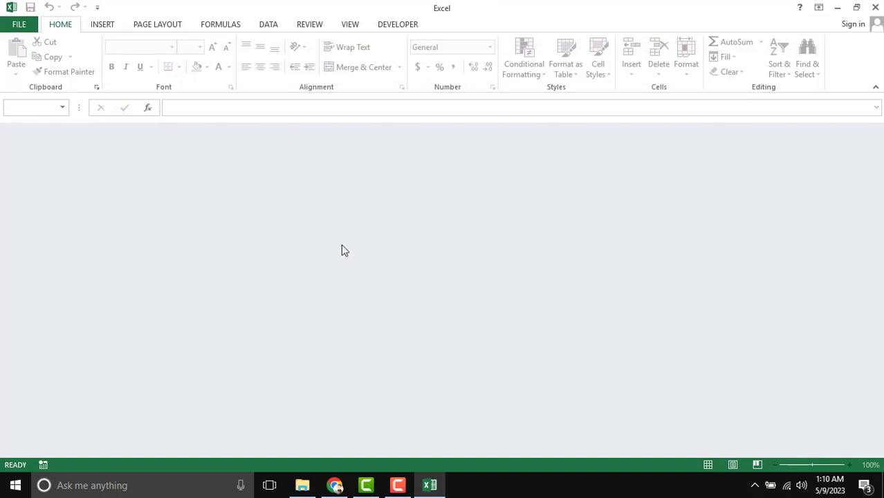
pyautogui.click(301, 484)
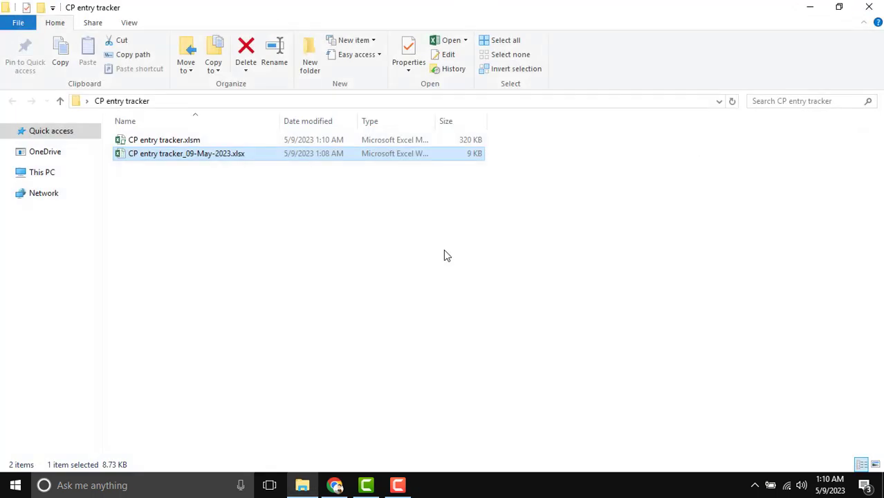